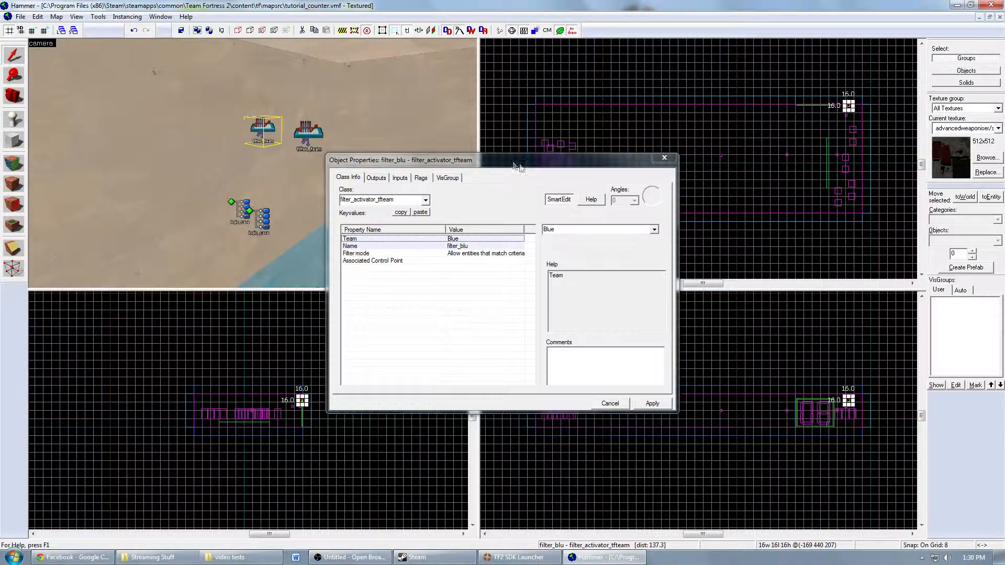
- Close the filter_blu properties so the map view is unobstructed
click(608, 403)
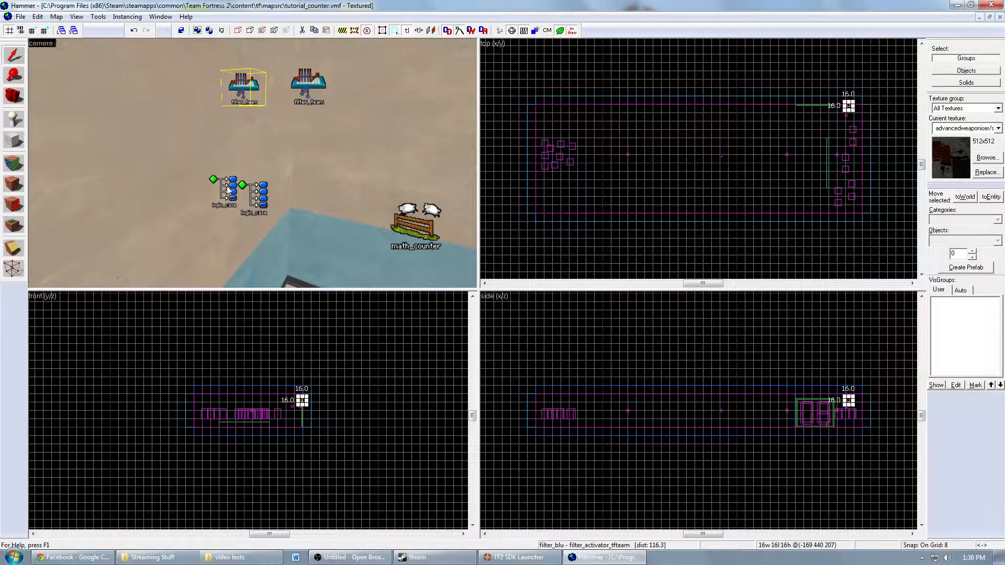
double_click(230, 190)
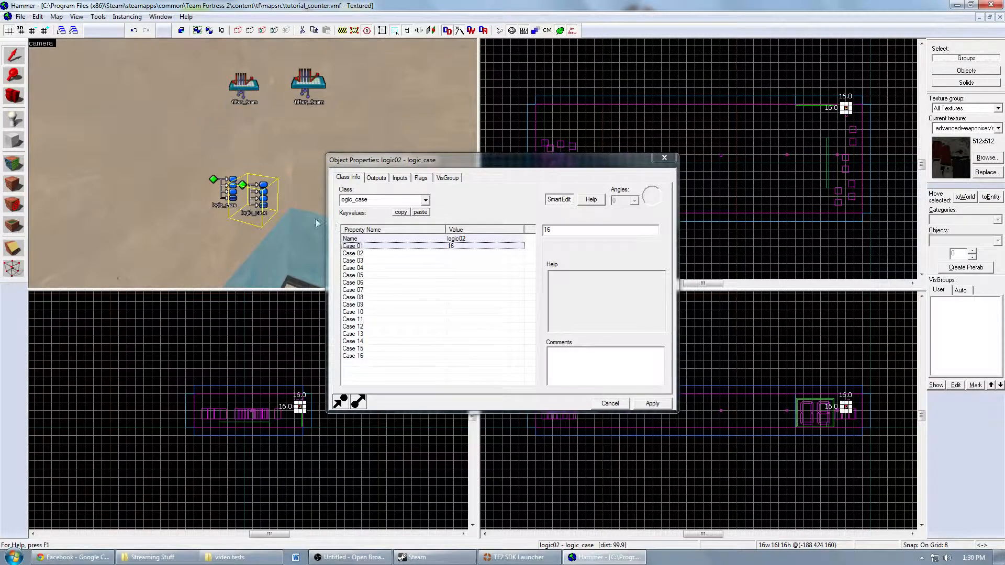
mouse_move(665, 158)
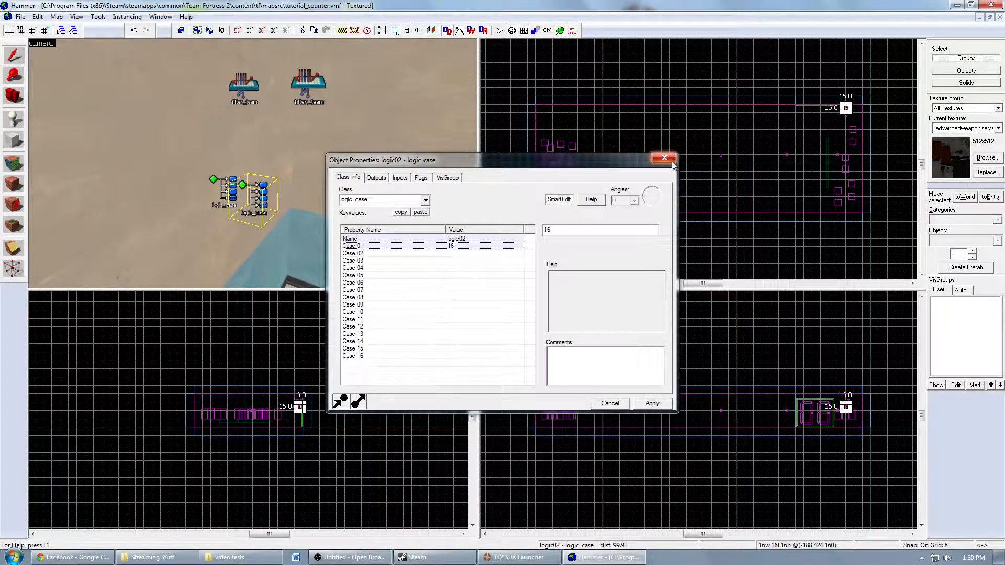
mouse_move(665, 158)
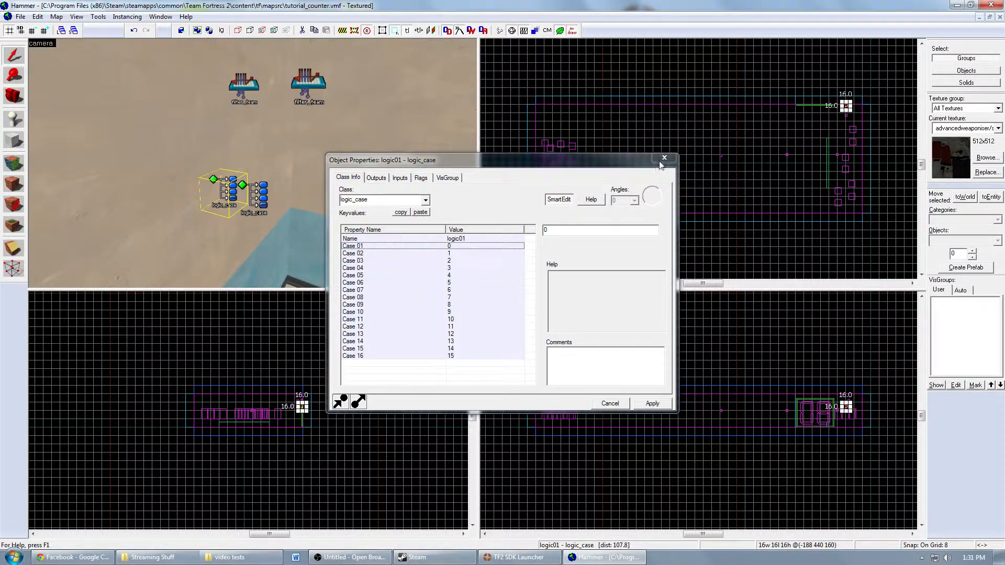
click(663, 158)
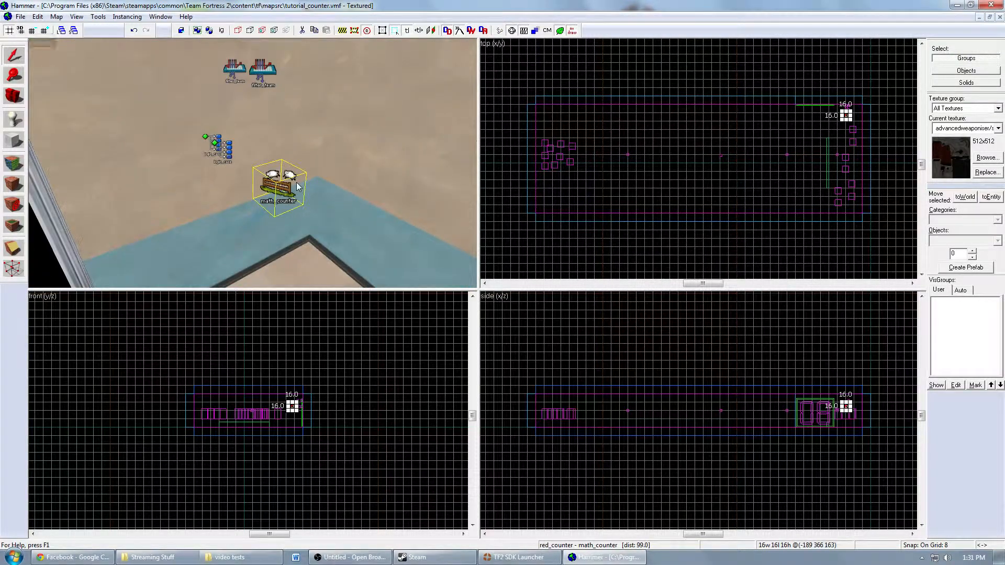
- Review red_counter's math_counter settings with starting and legal values of 0
double_click(281, 187)
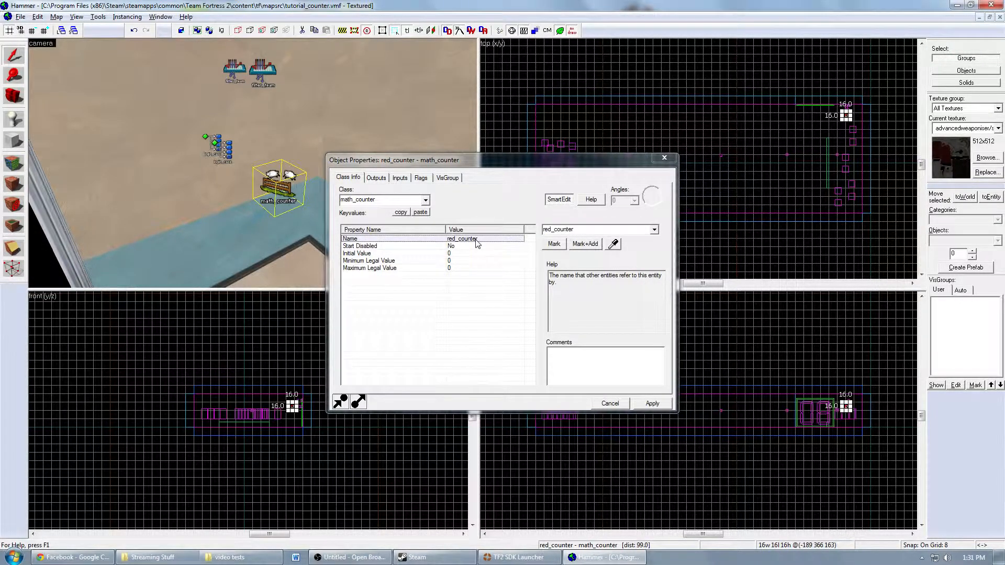
mouse_move(467, 271)
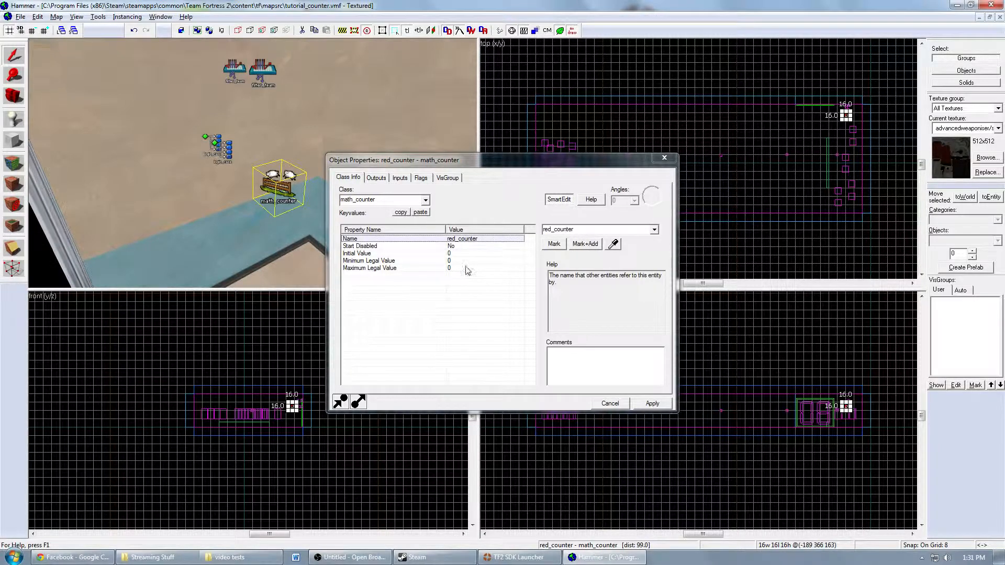
click(610, 403)
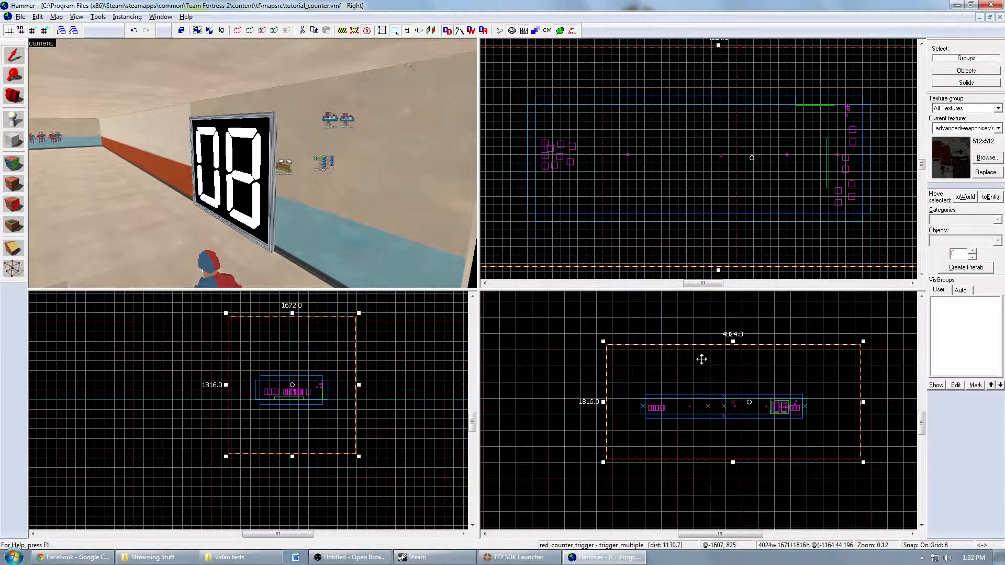
mouse_move(894, 360)
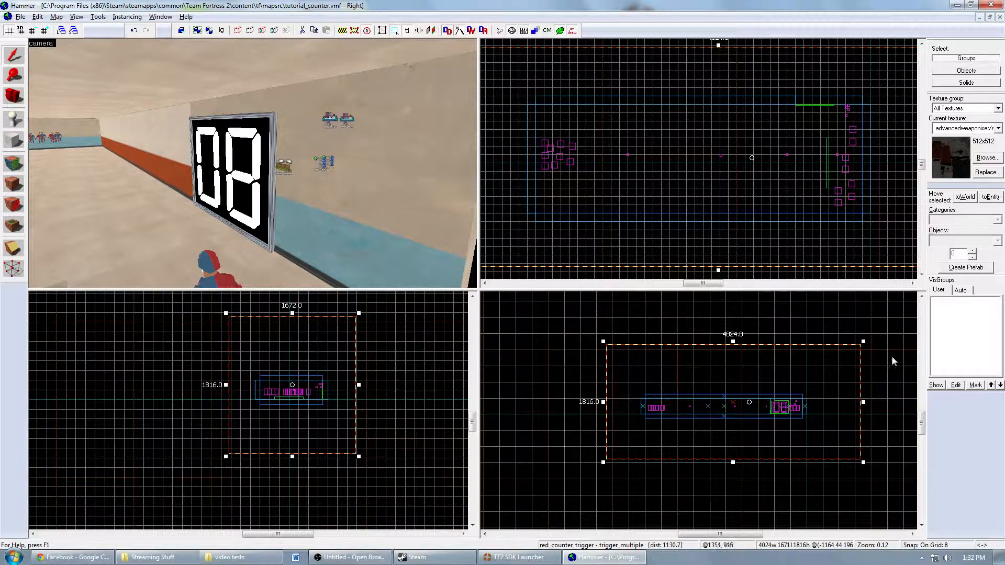
- Shrink the red_counter_trigger volume into a flatter box around the counter area
drag(358, 385, 308, 384)
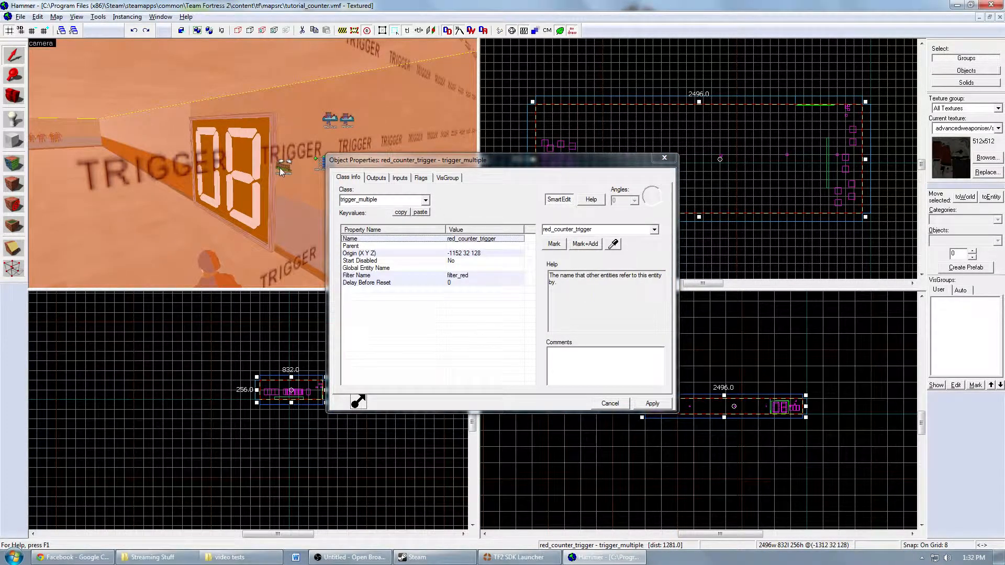
mouse_move(381, 226)
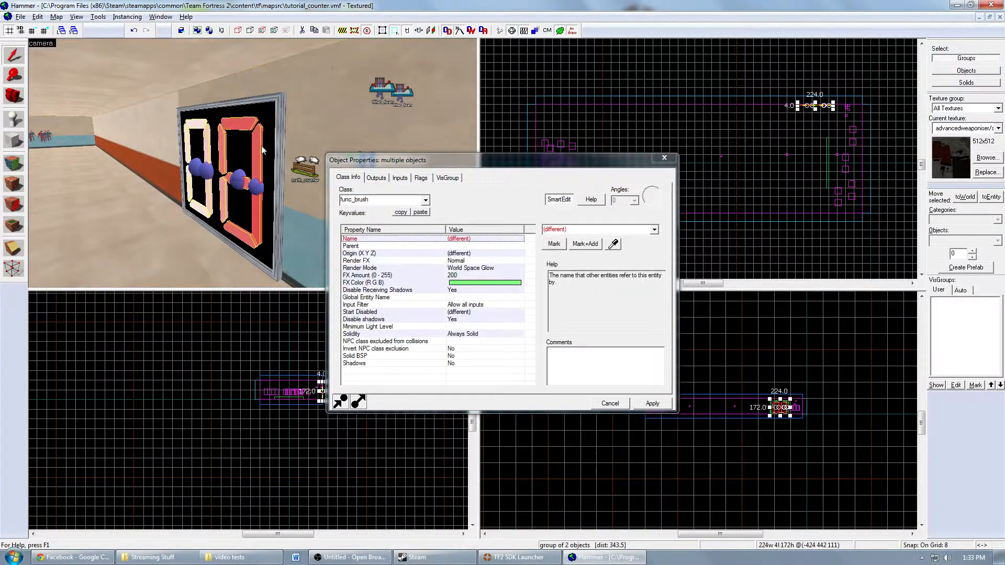
mouse_move(265, 139)
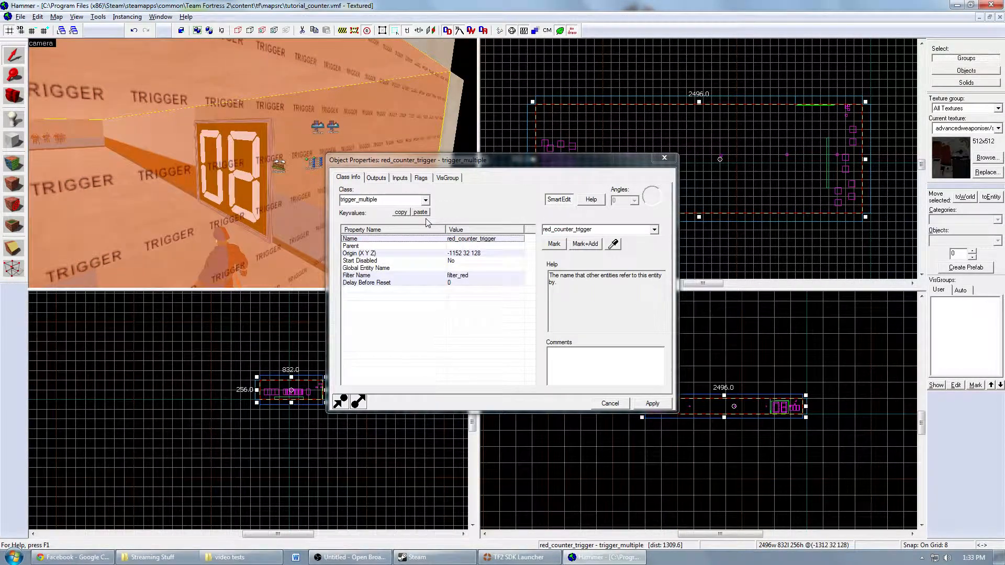
- Review the trigger's OnStartTouch Add 1 and OnEndTouch Subtract 1 outputs on red_counter
click(376, 178)
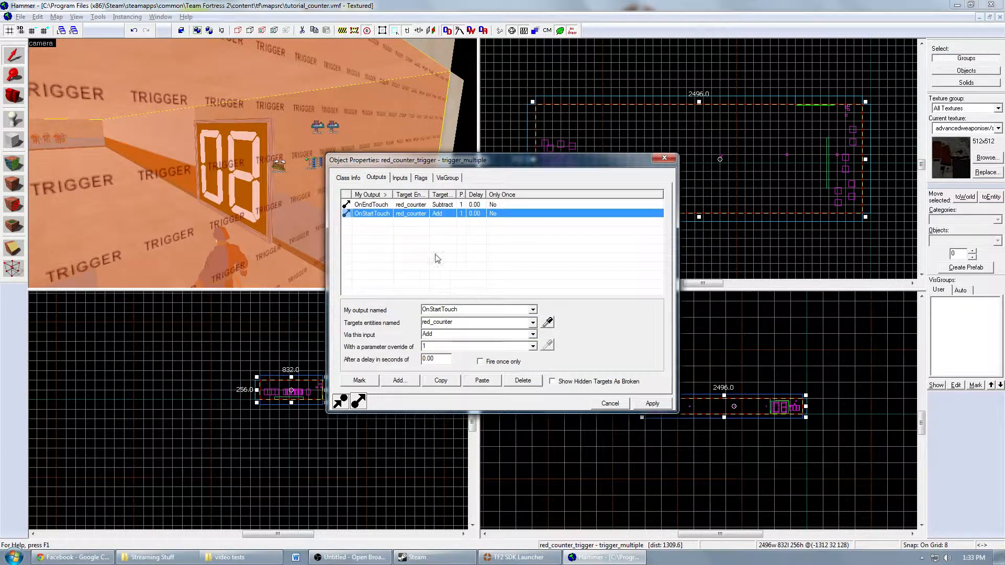
mouse_move(362, 244)
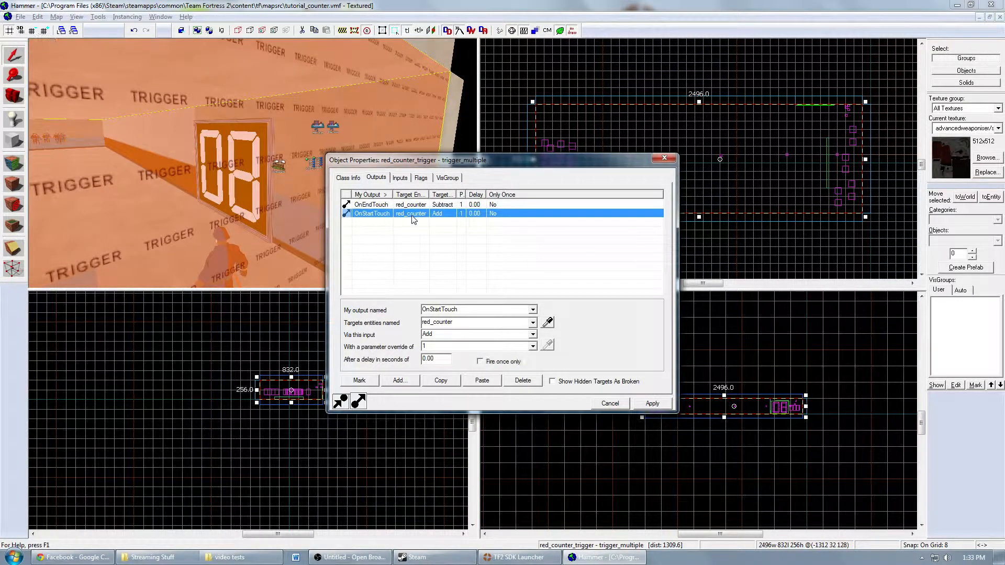
click(371, 204)
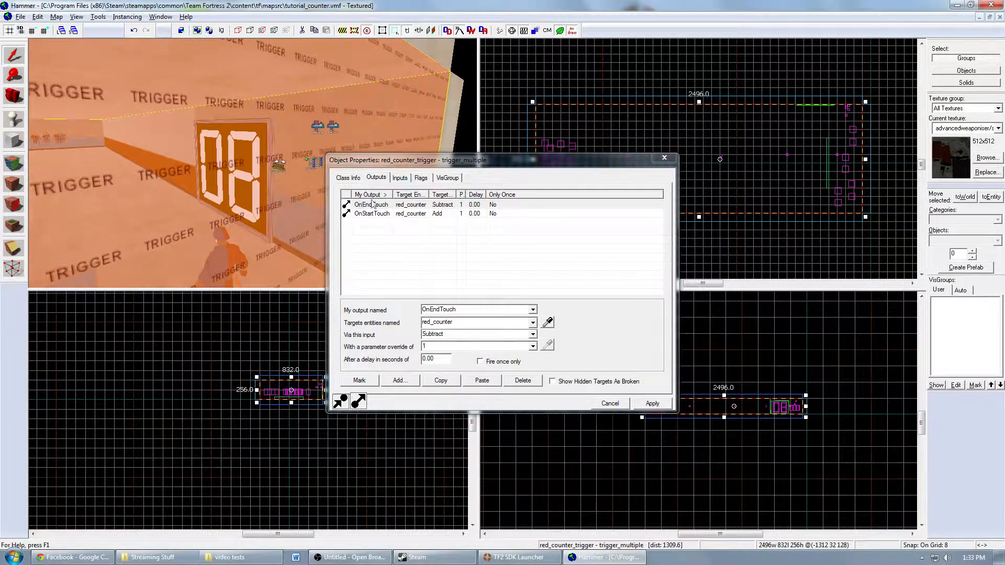
click(371, 204)
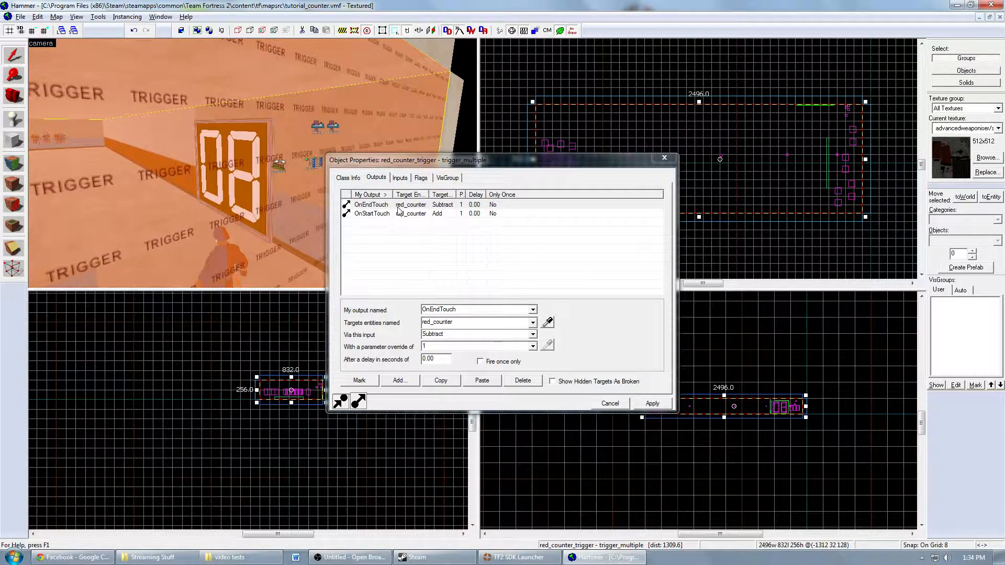
click(347, 178)
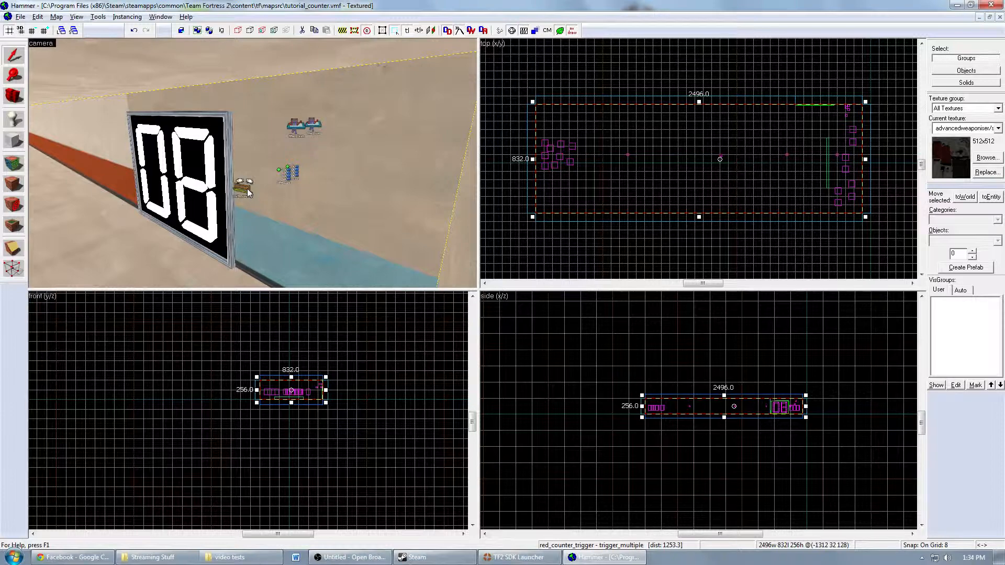
- Review red_counter's keyvalues and its outputs list
double_click(244, 189)
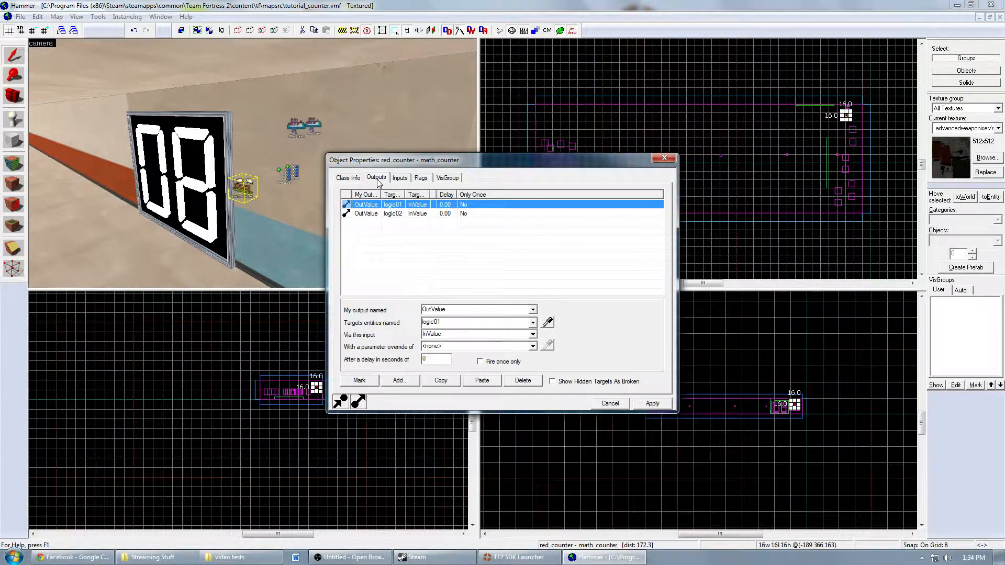
click(348, 178)
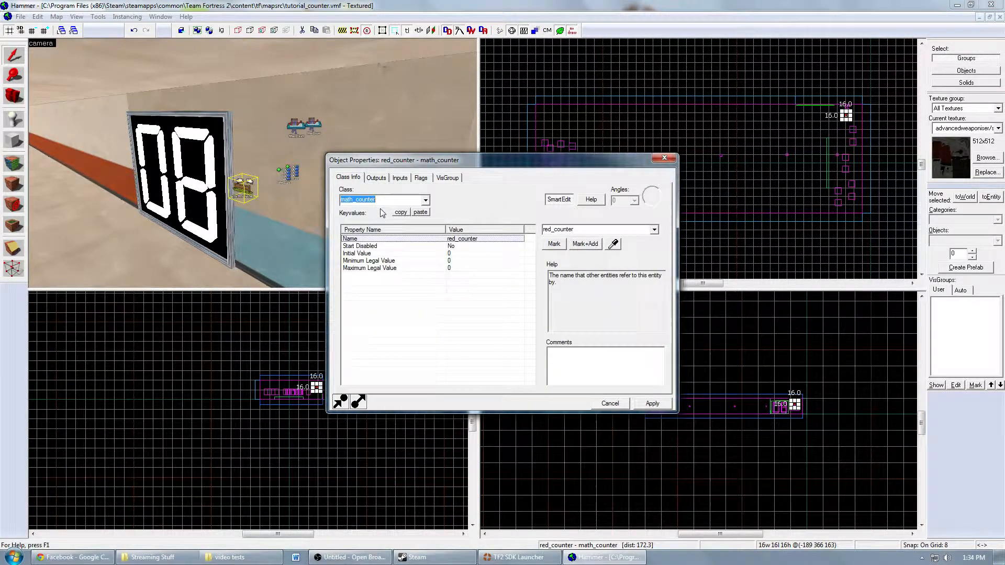
click(376, 178)
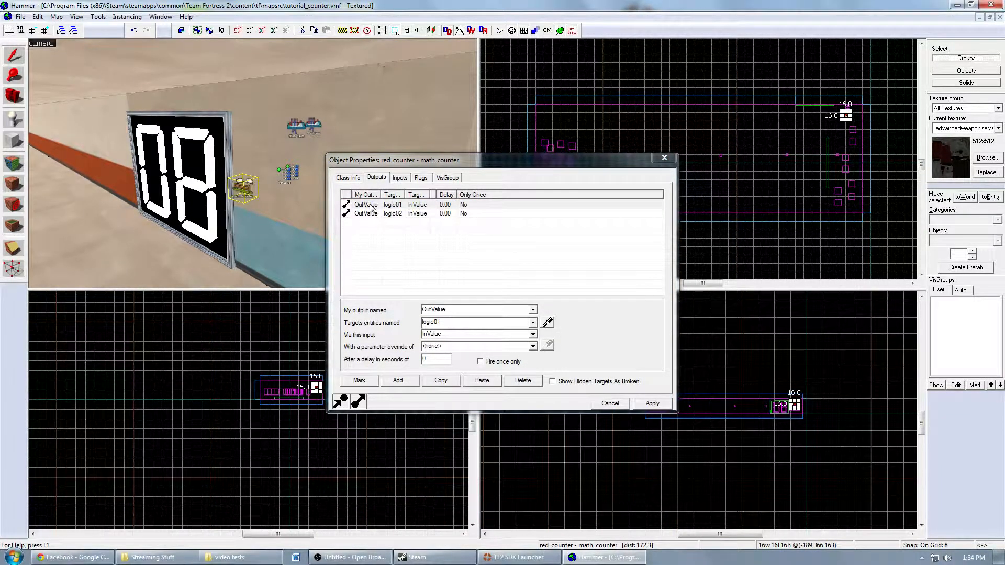
click(365, 204)
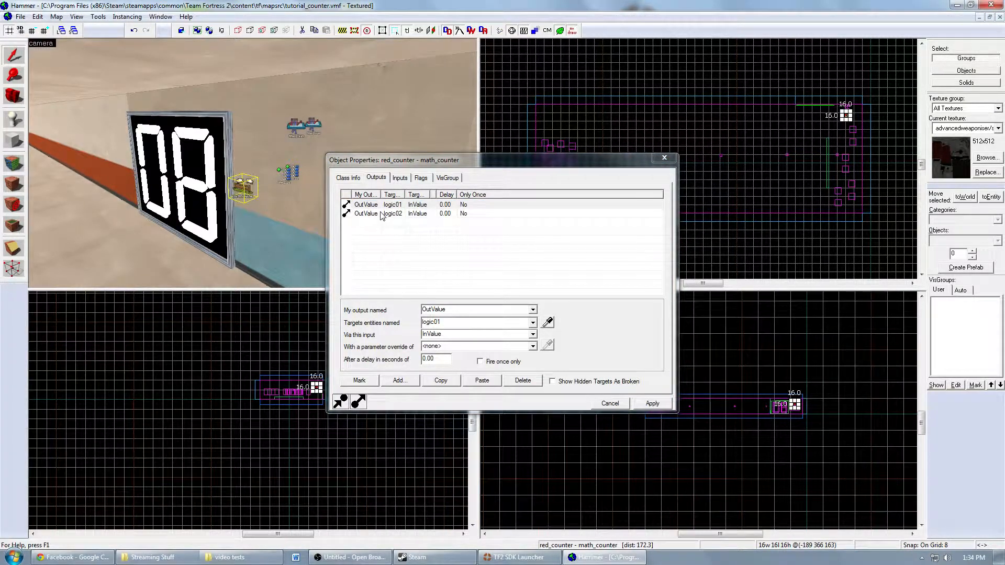
click(365, 205)
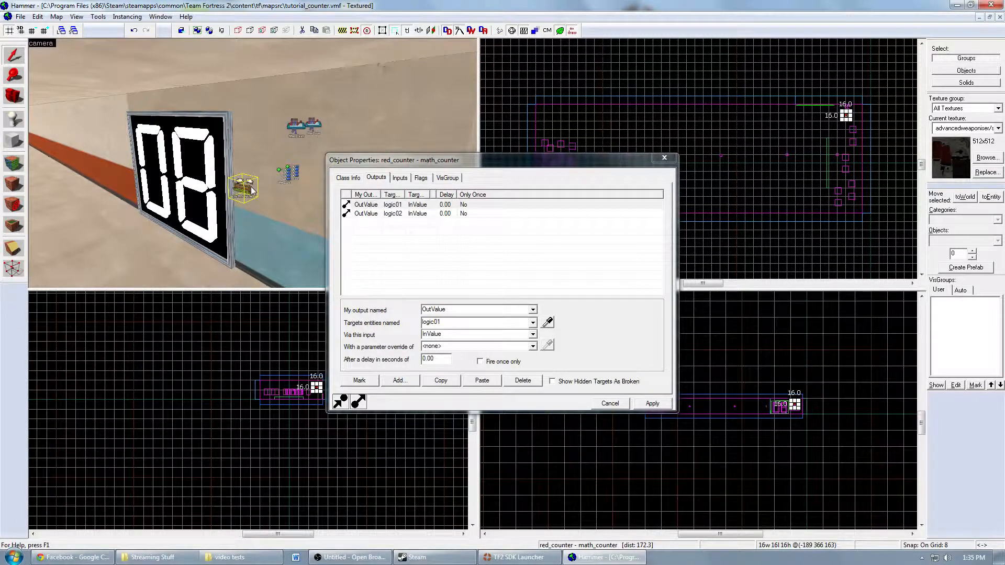
mouse_move(263, 192)
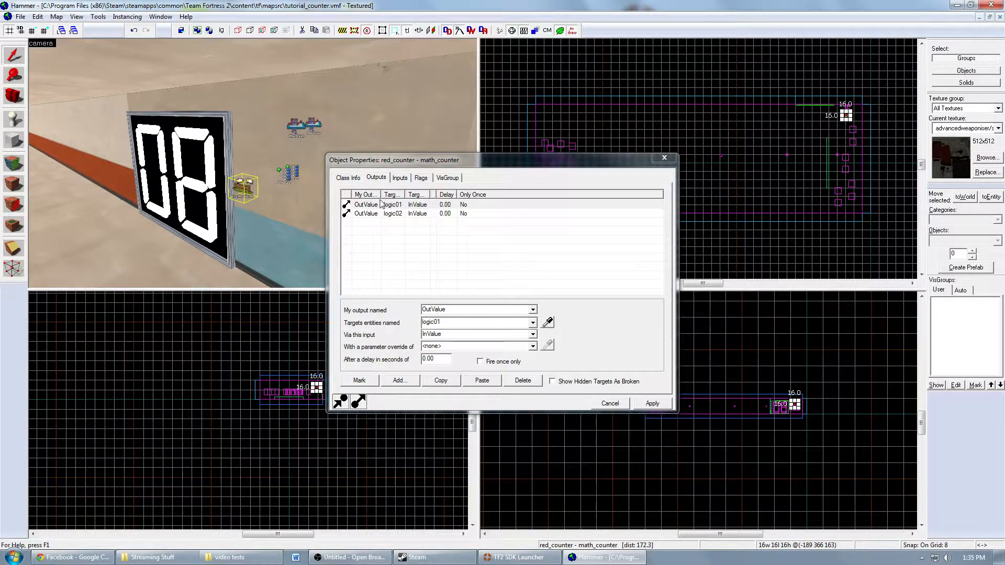
- Confirm the OutValue outputs feeding InValue on logic02 and logic01
click(393, 213)
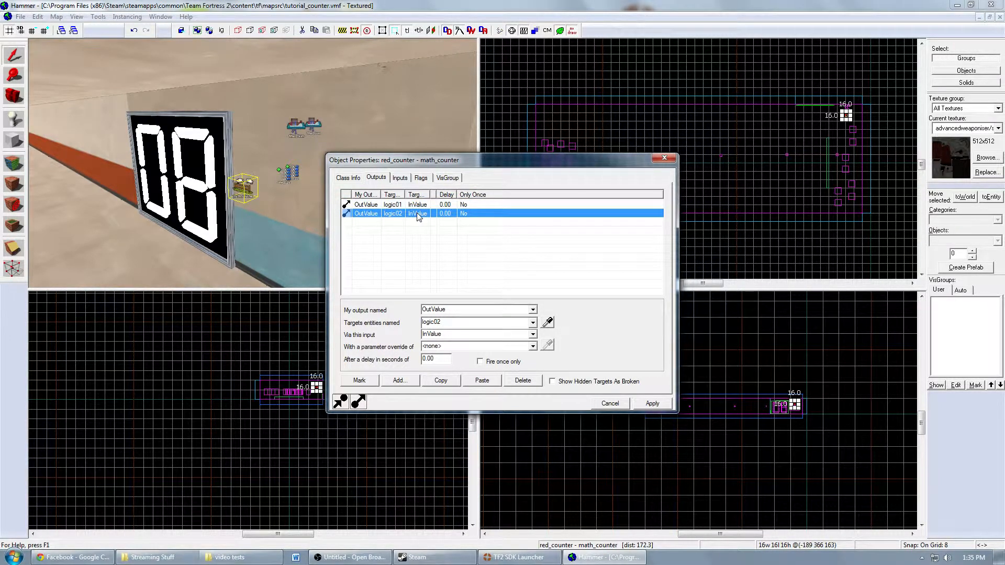
click(392, 204)
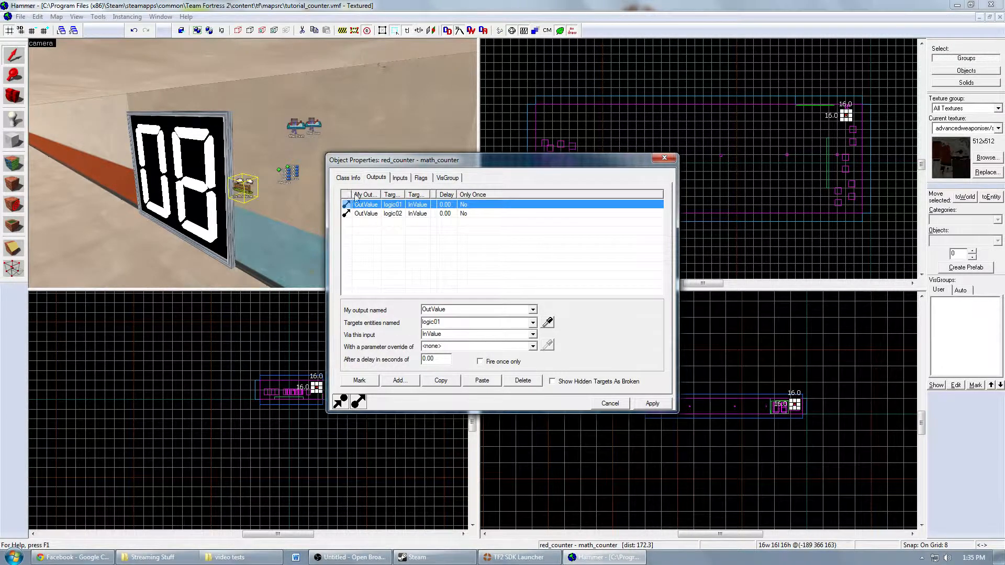
click(353, 182)
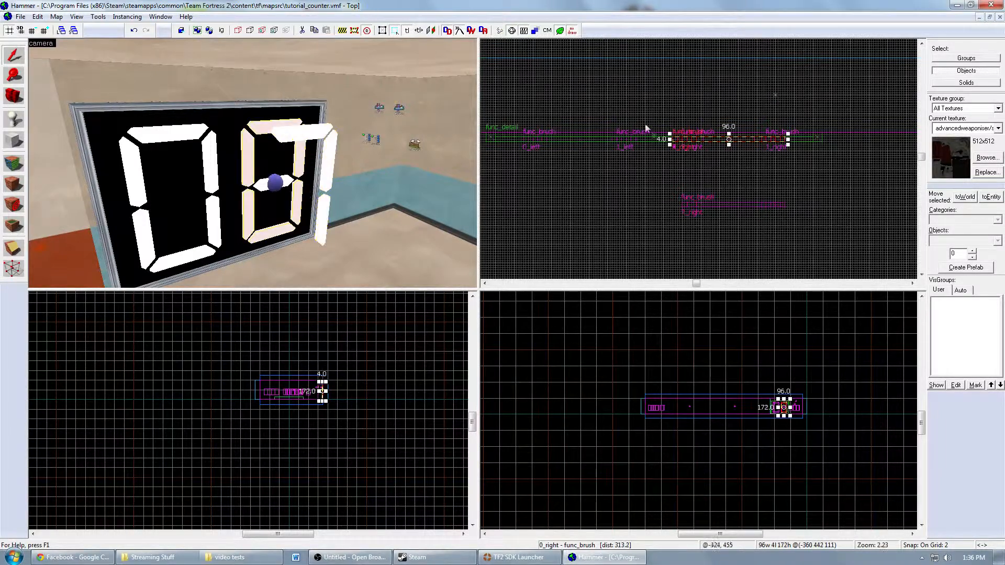
- Select a concrete/computerwall005d wall face behind the digit display for texturing
drag(728, 140, 728, 178)
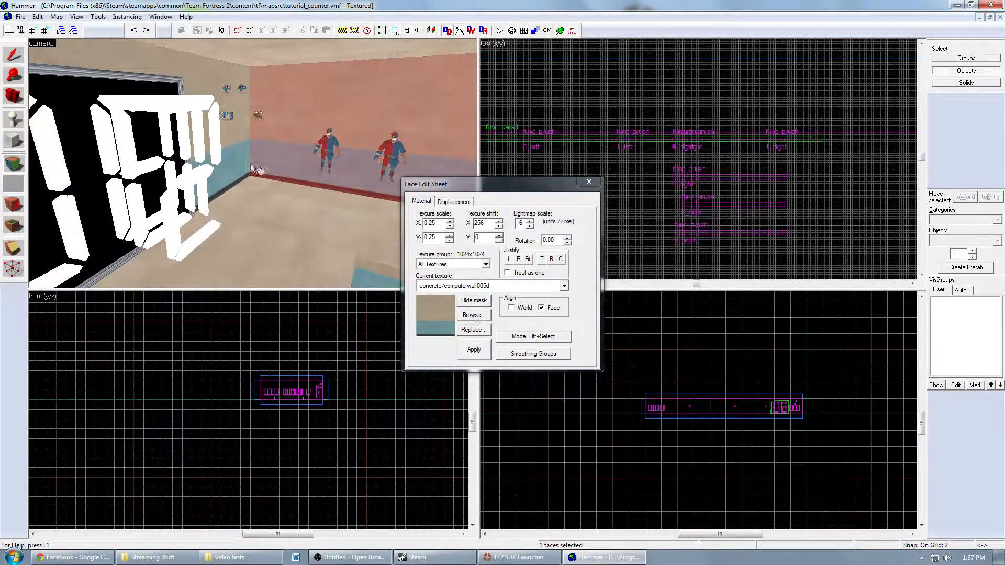
click(472, 315)
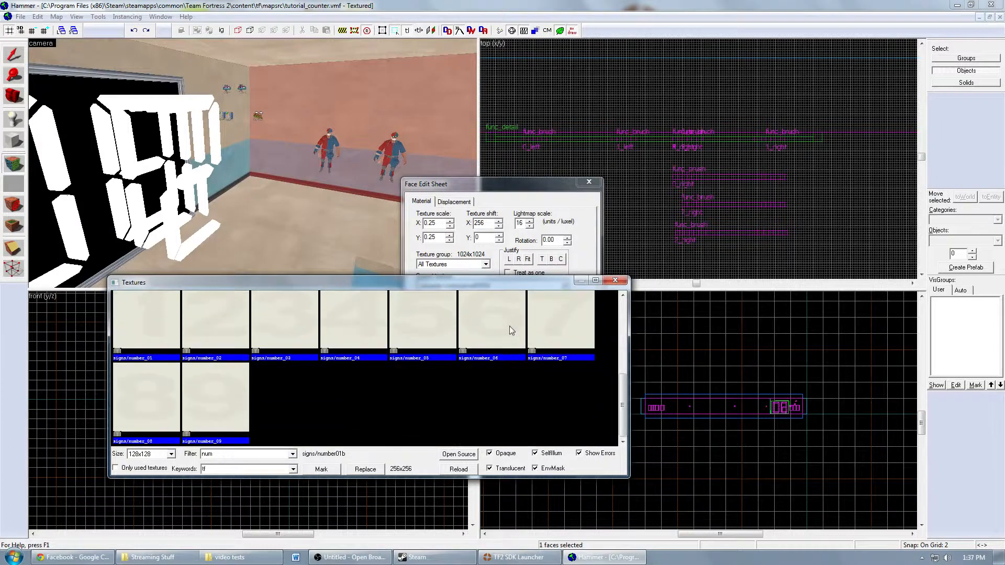
scroll(down, 3)
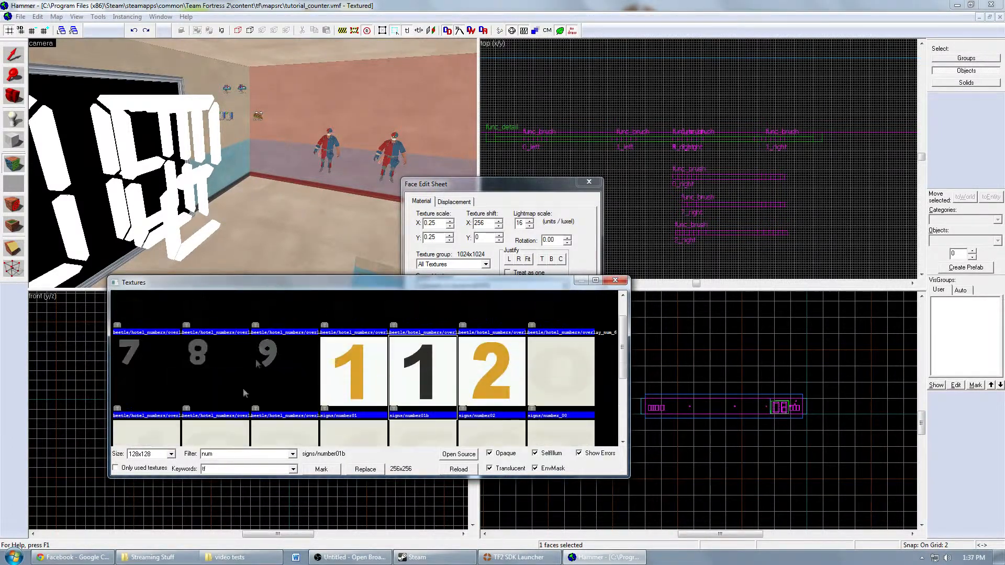
mouse_move(618, 282)
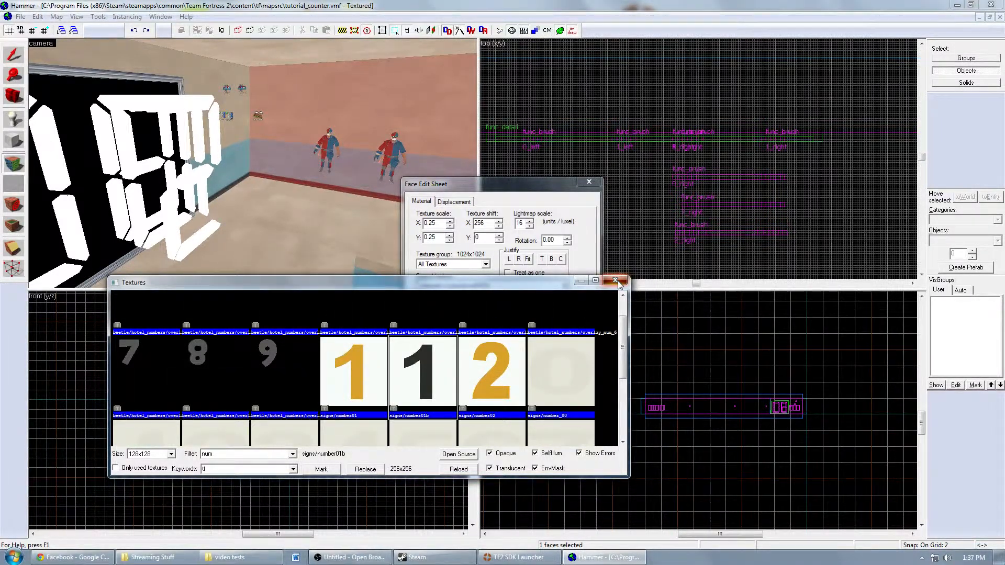
click(618, 282)
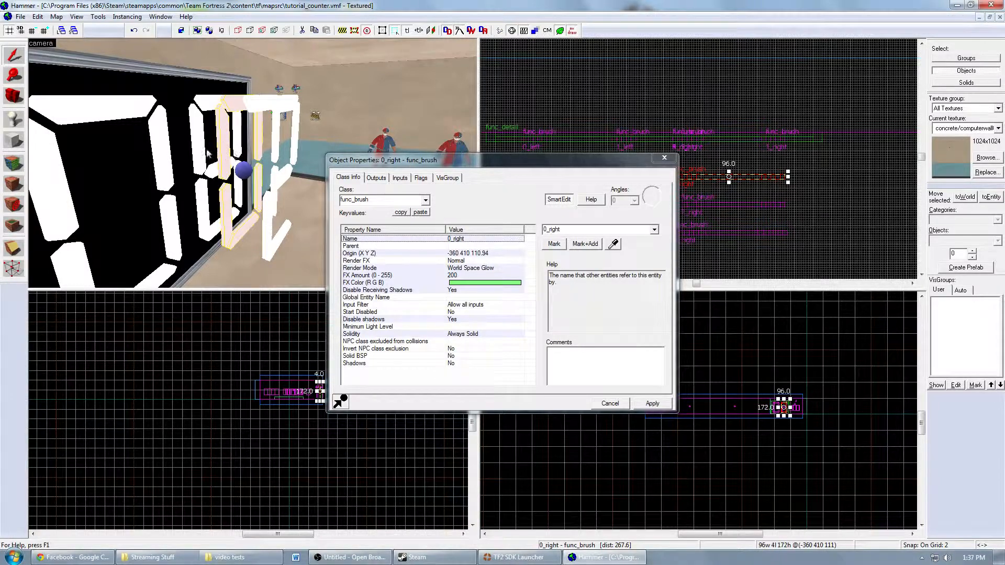
mouse_move(204, 102)
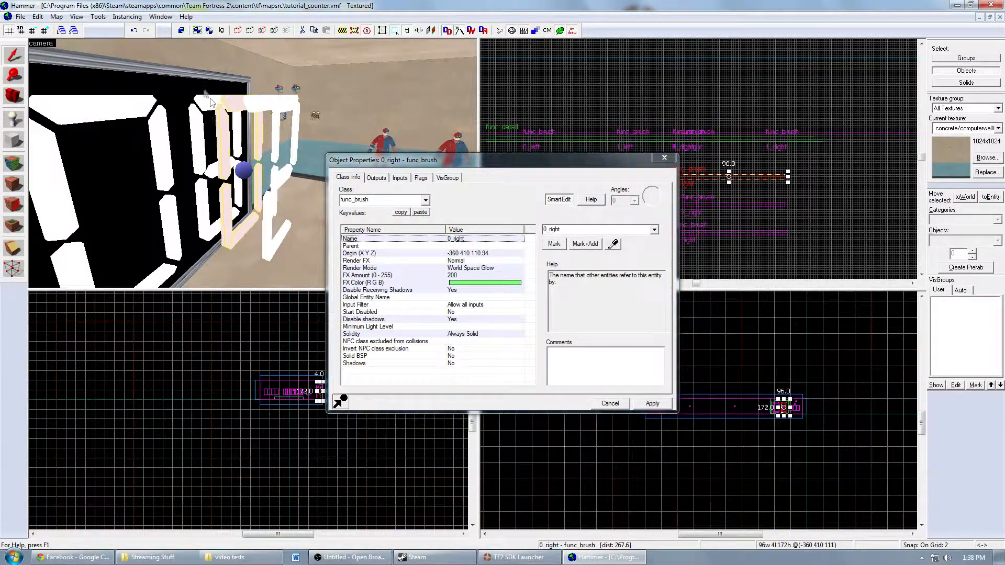
mouse_move(487, 265)
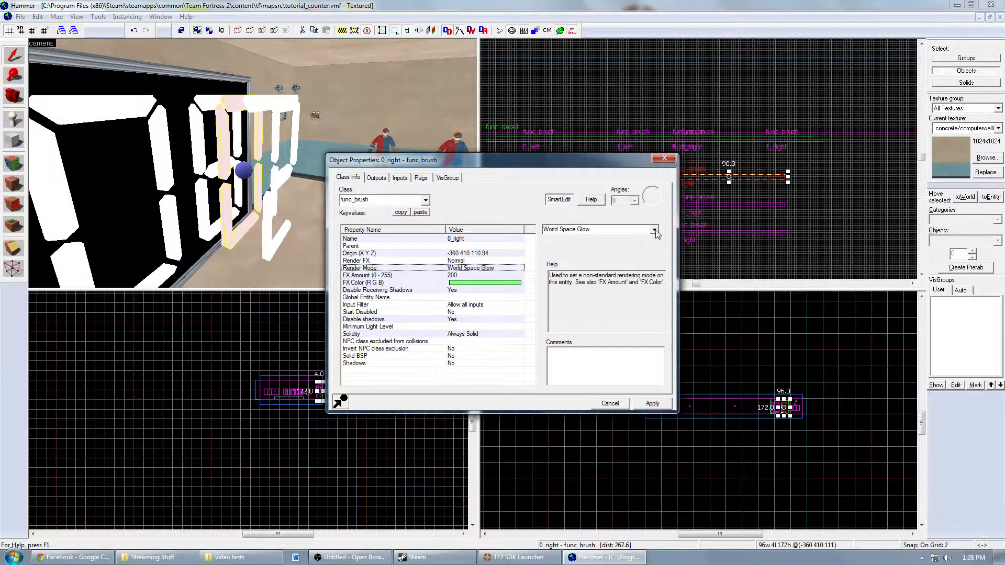
click(364, 283)
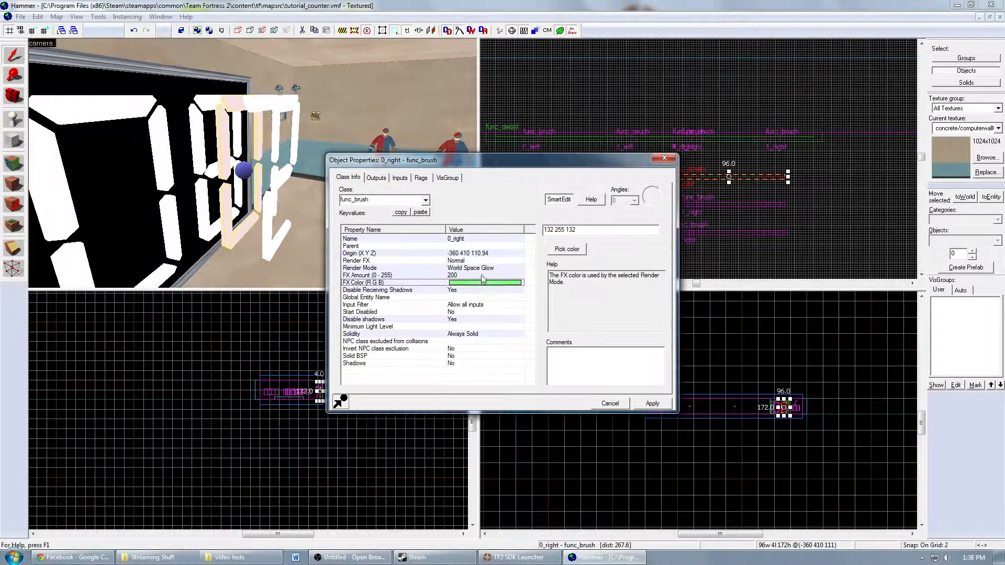
click(367, 276)
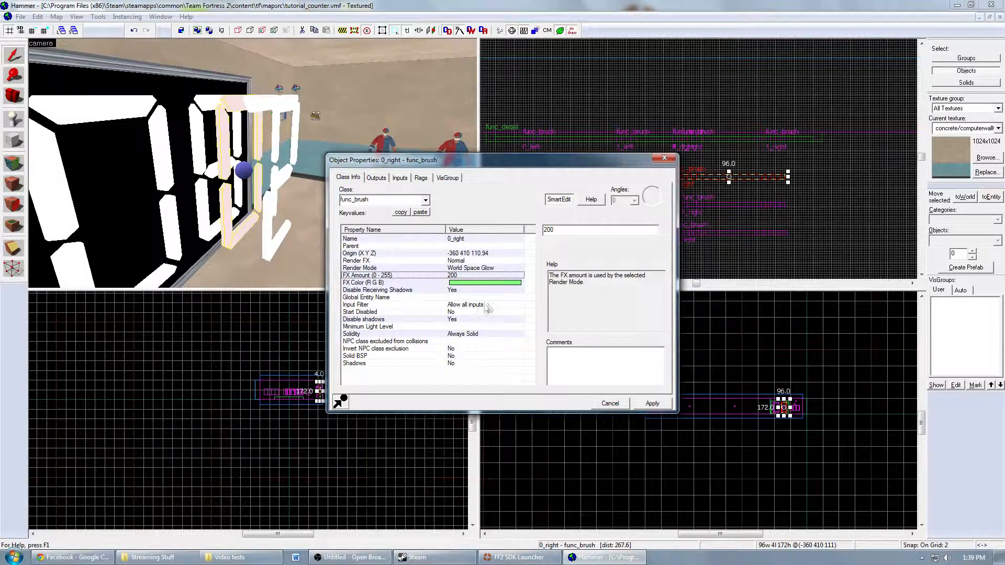
click(352, 334)
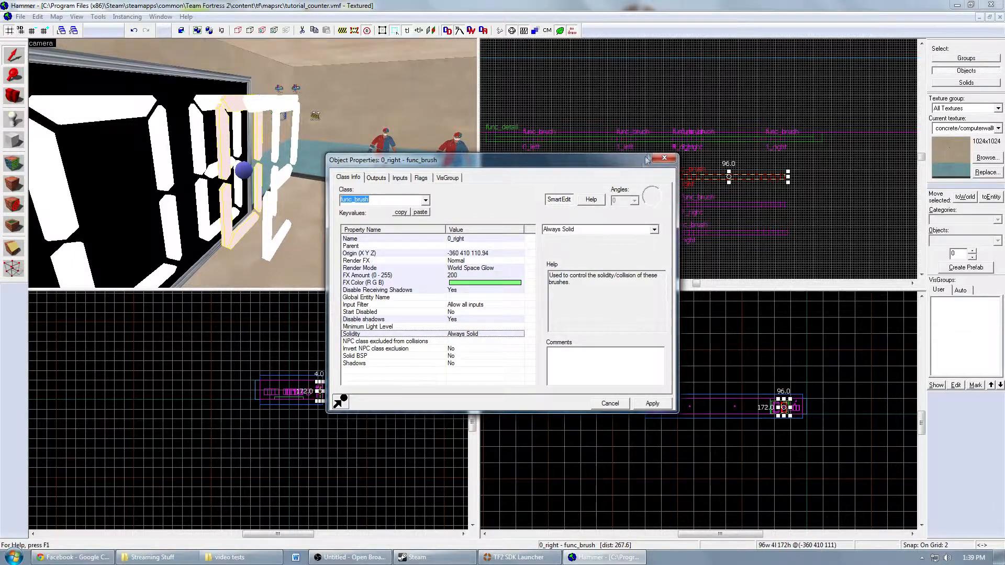
click(609, 403)
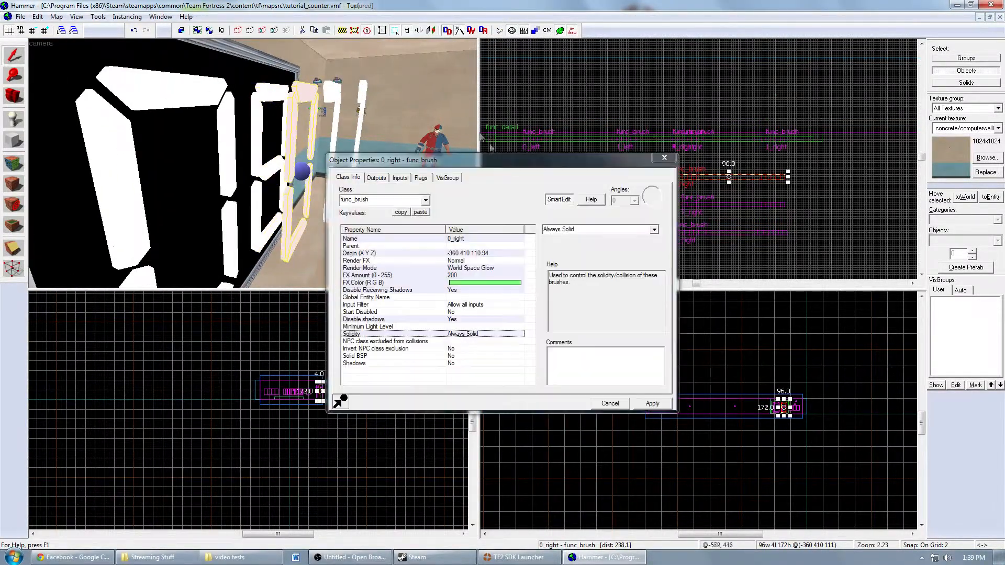
- Check 0_right's flags and raw keyvalues, then select the 0_left digit brush
click(420, 178)
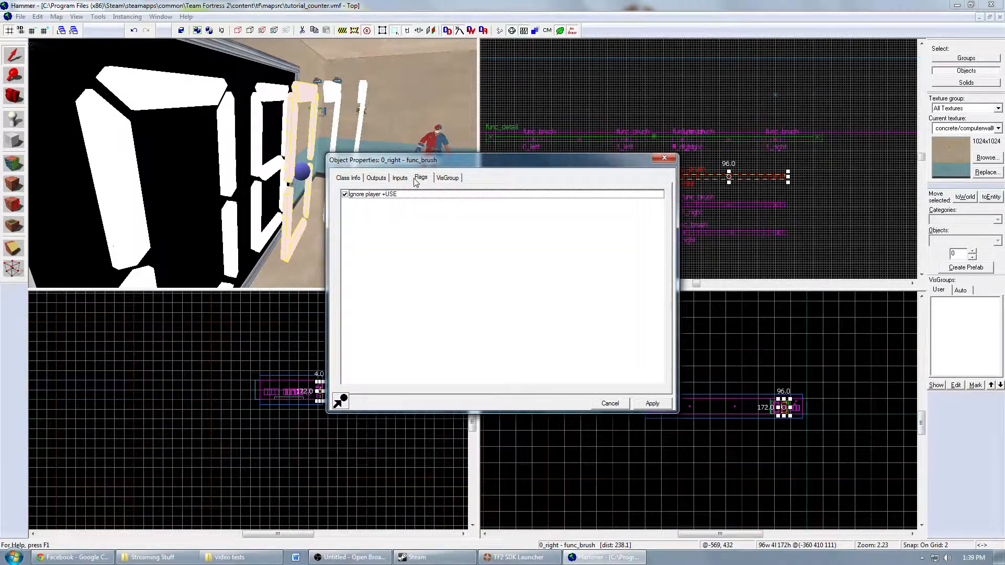
click(347, 178)
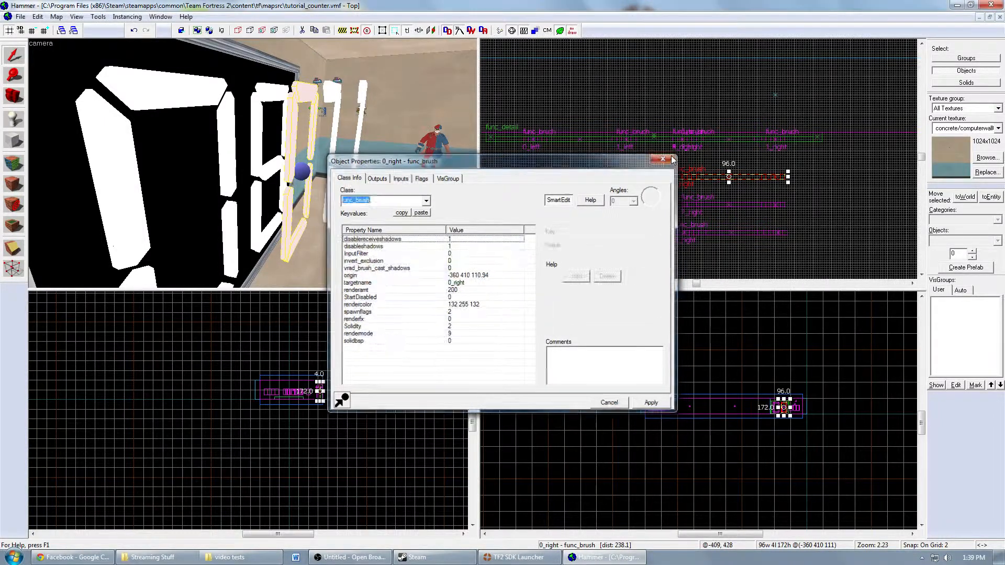
click(662, 159)
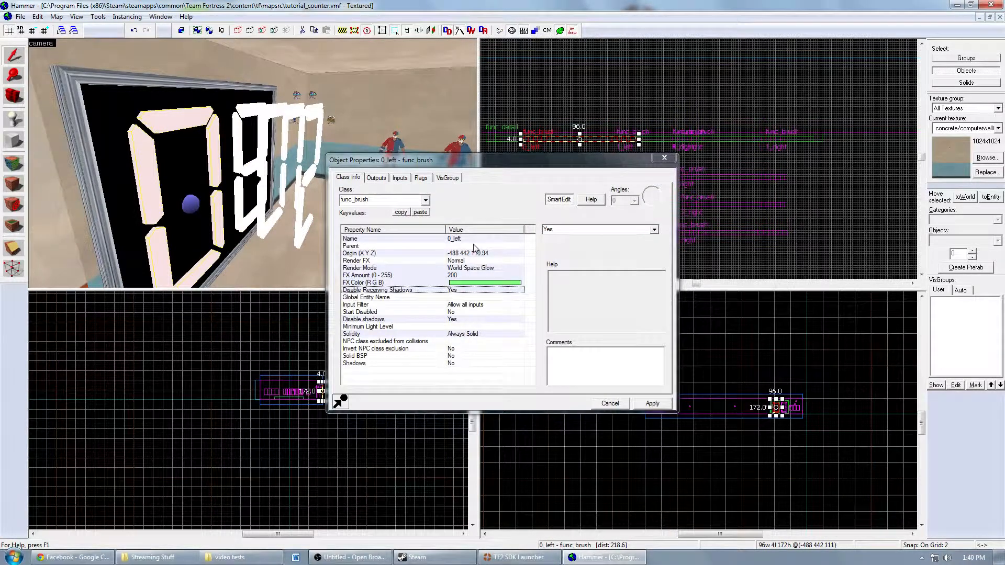
- Close the 0_left func_brush properties, returning to the two-digit display
click(609, 403)
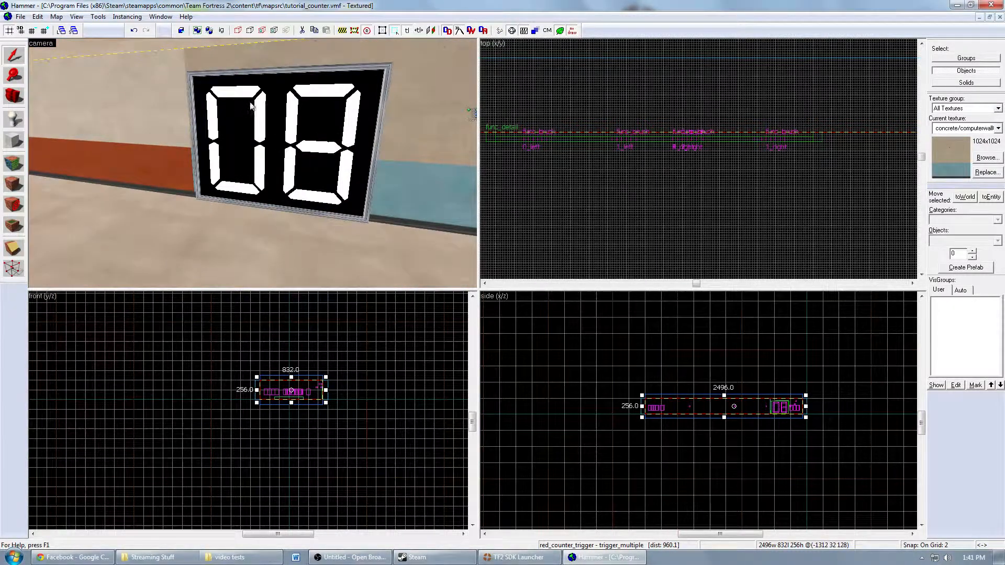
mouse_move(314, 120)
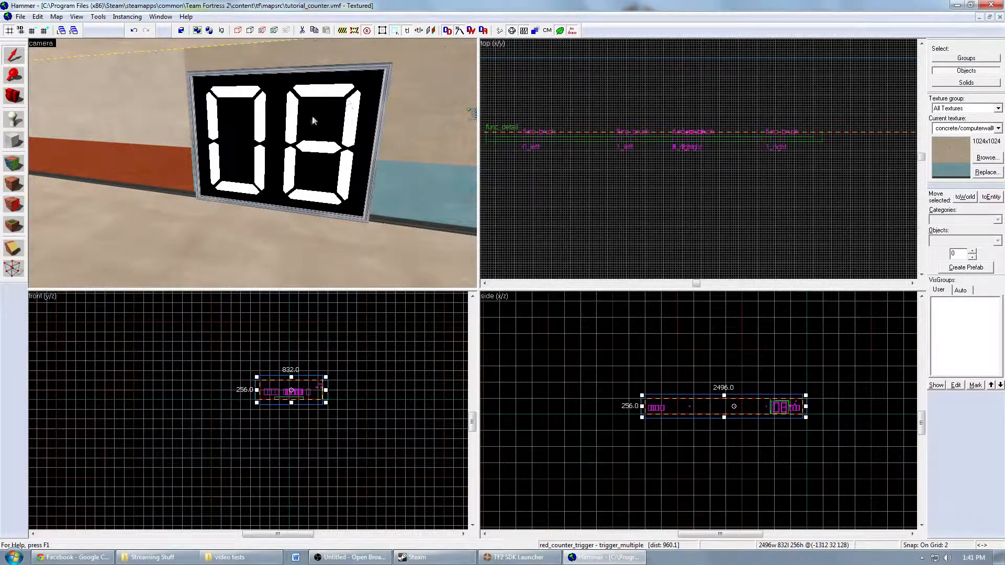
mouse_move(314, 171)
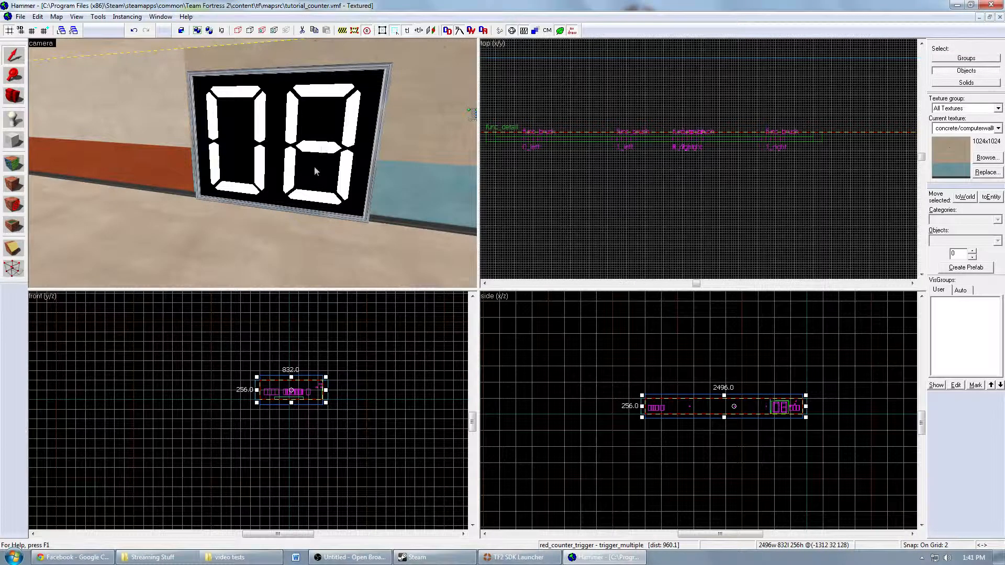
mouse_move(368, 109)
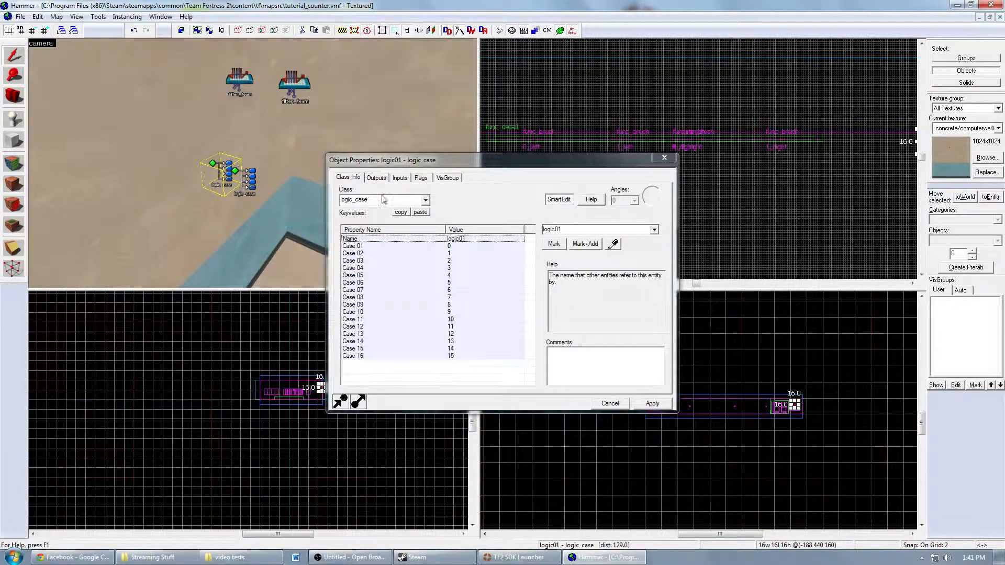
- Review logic01's OnCase01 outputs enabling 0_right and 0_left
click(375, 178)
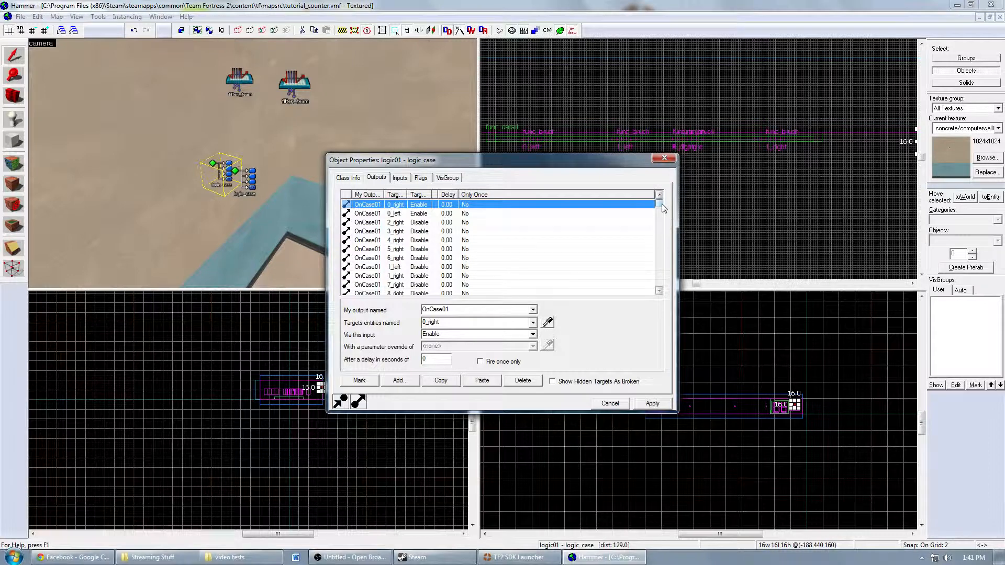
click(659, 252)
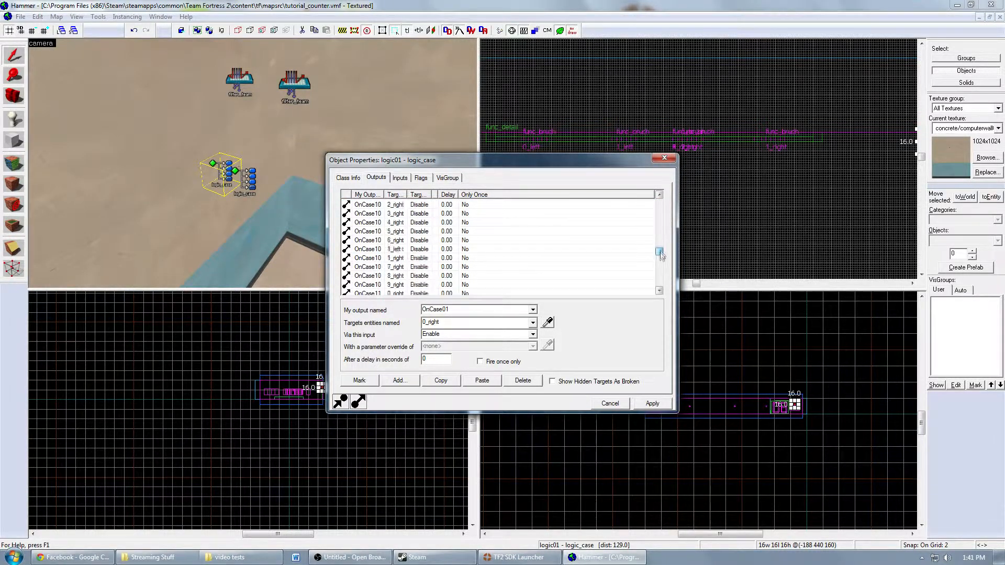
click(658, 289)
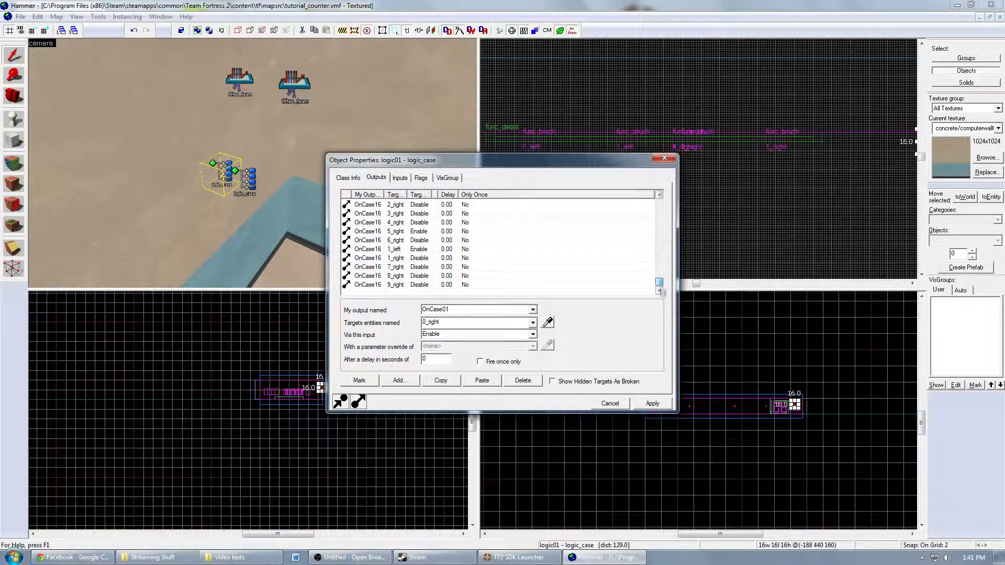
click(658, 290)
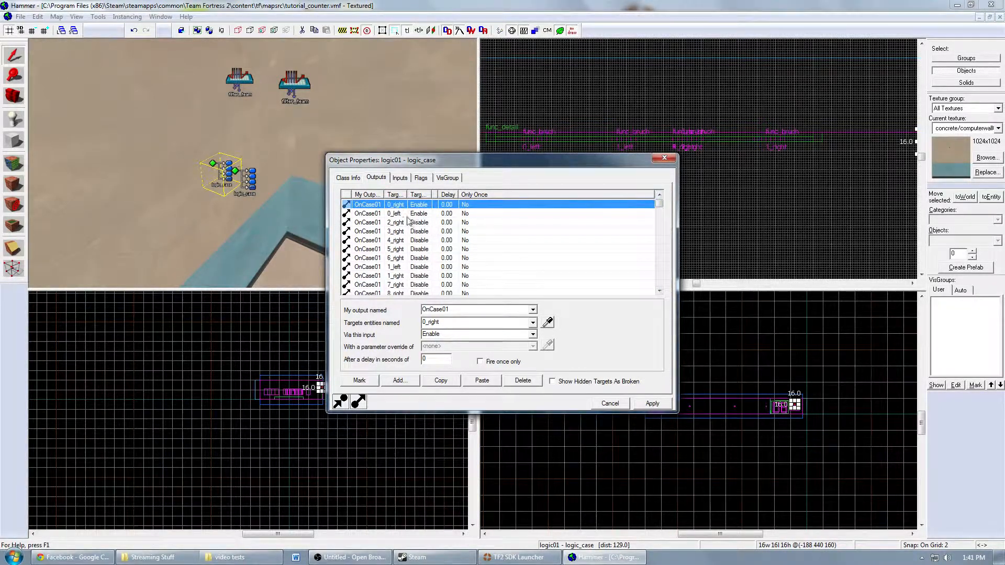
click(394, 214)
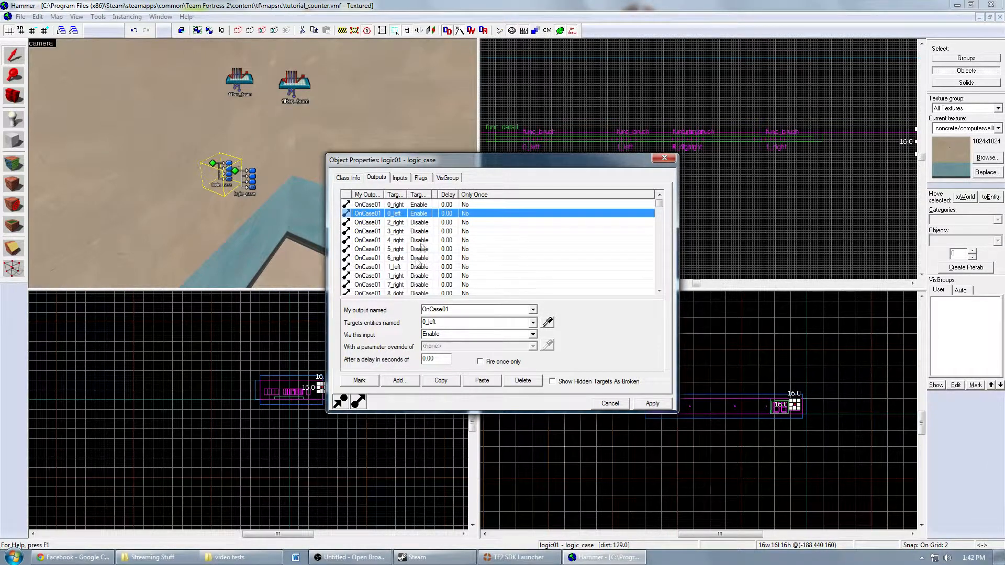
click(394, 204)
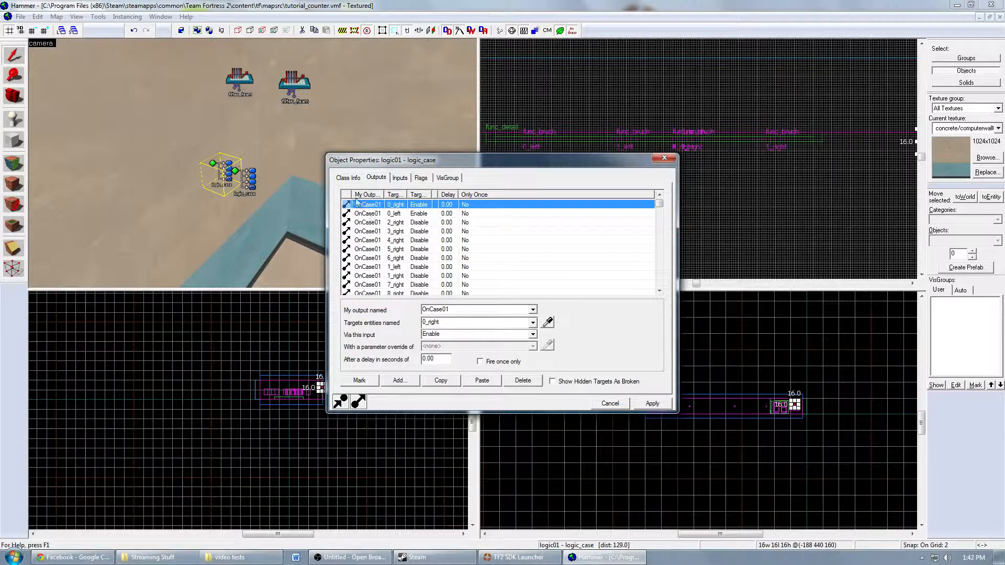
- Check the OnCase01 outputs disabling the other digits and close logic01's properties
click(348, 178)
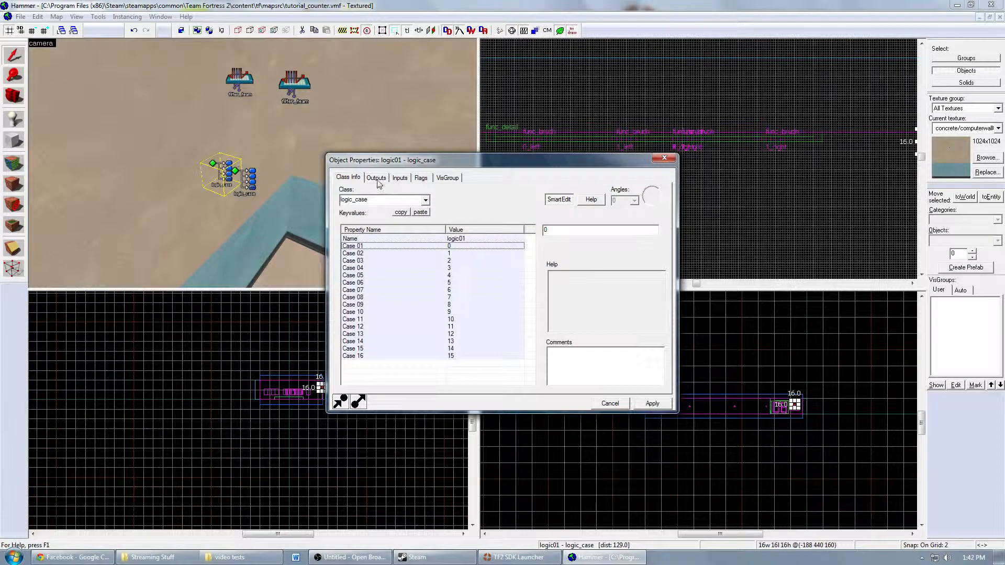
click(375, 178)
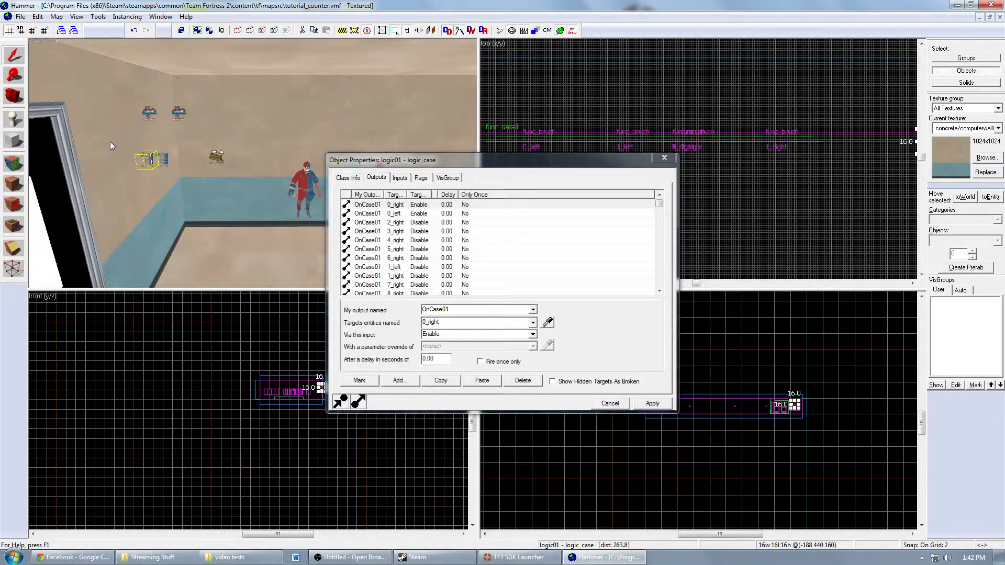
click(394, 204)
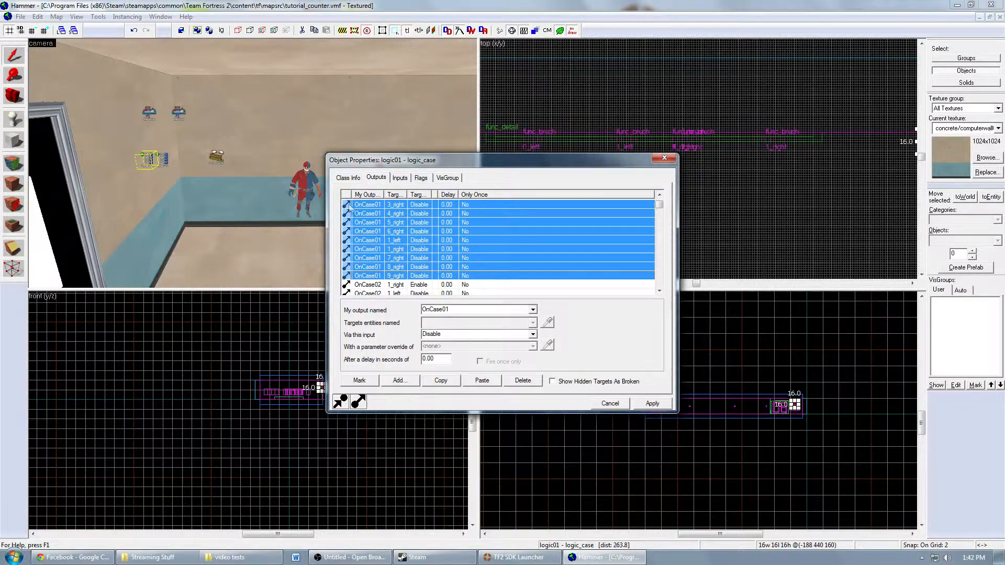
scroll(up, 3)
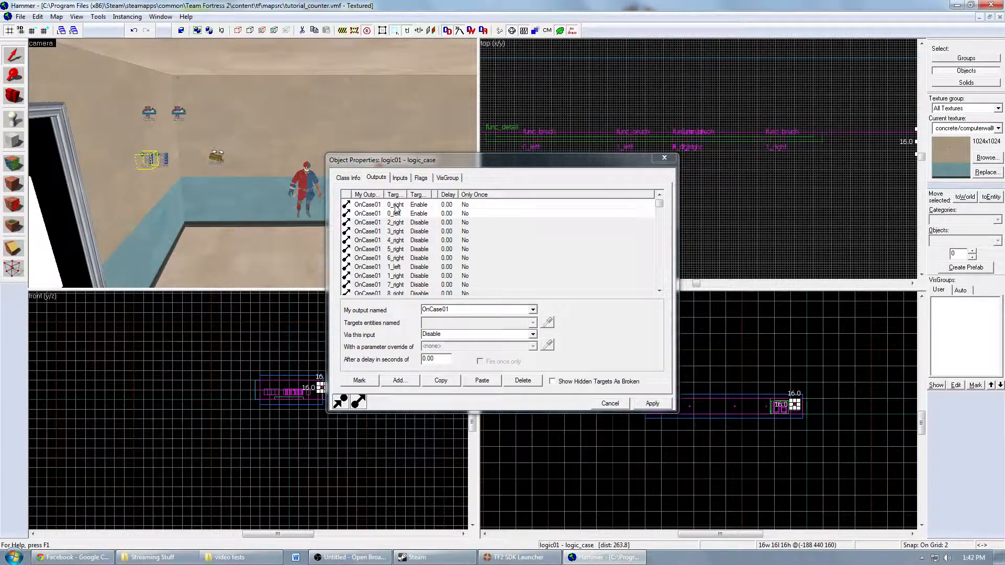
click(395, 204)
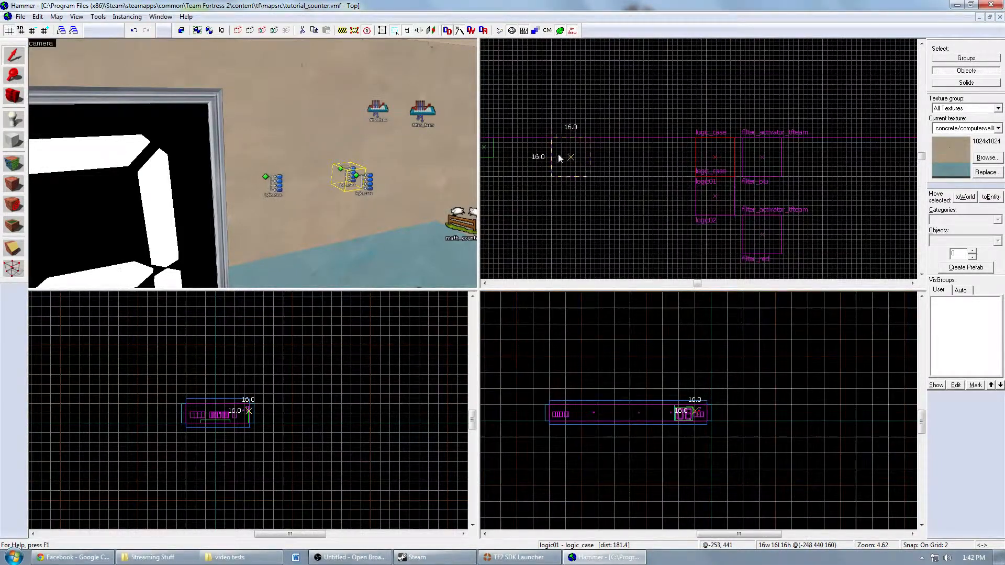
- Confirm the new logic_case has no outputs and reopen logic01's outputs list
click(570, 157)
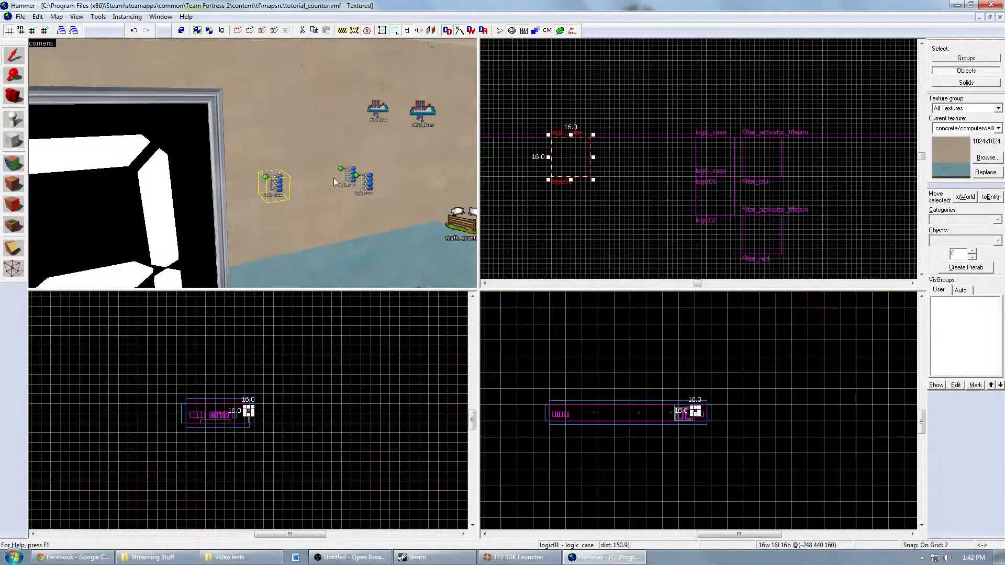
double_click(274, 184)
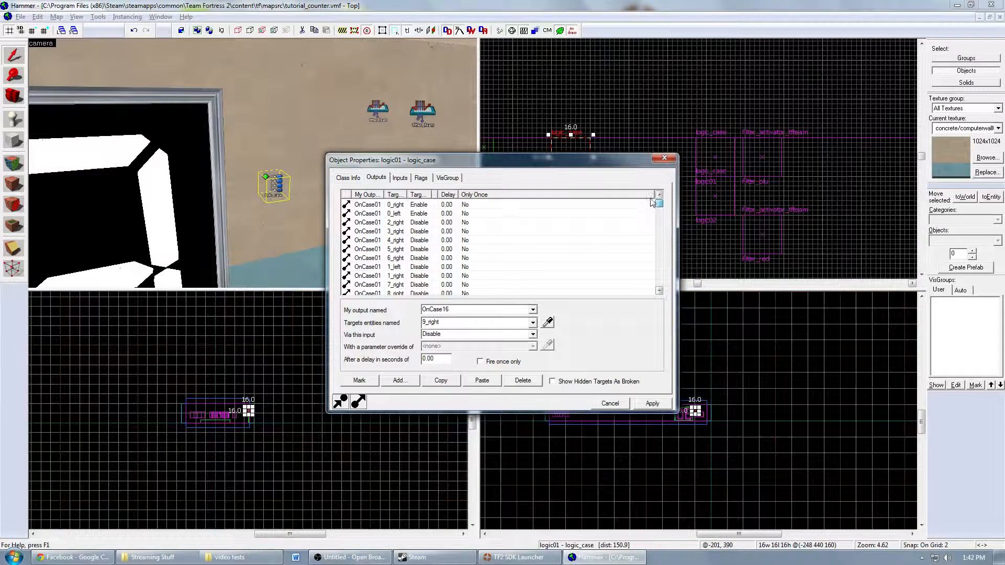
click(658, 213)
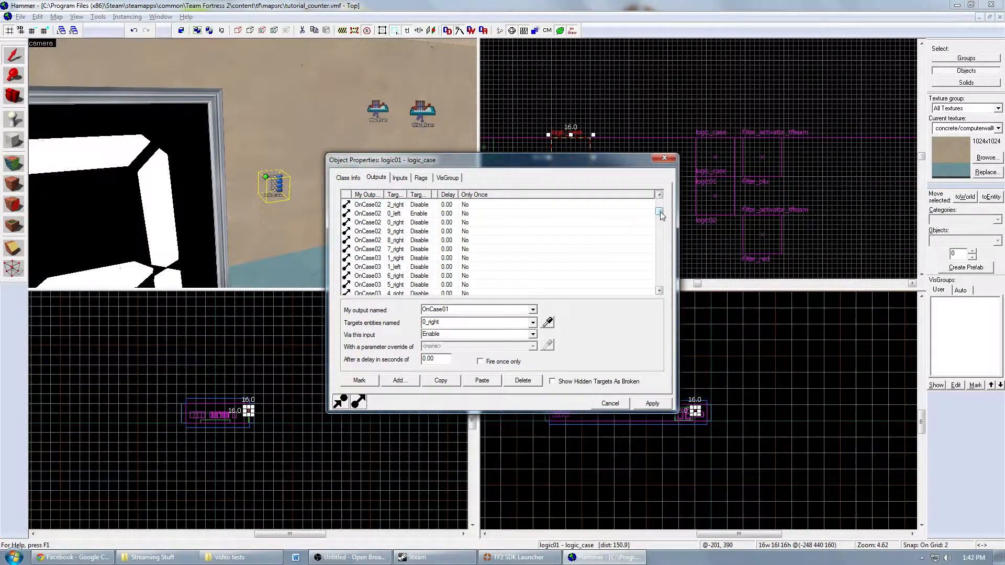
click(658, 212)
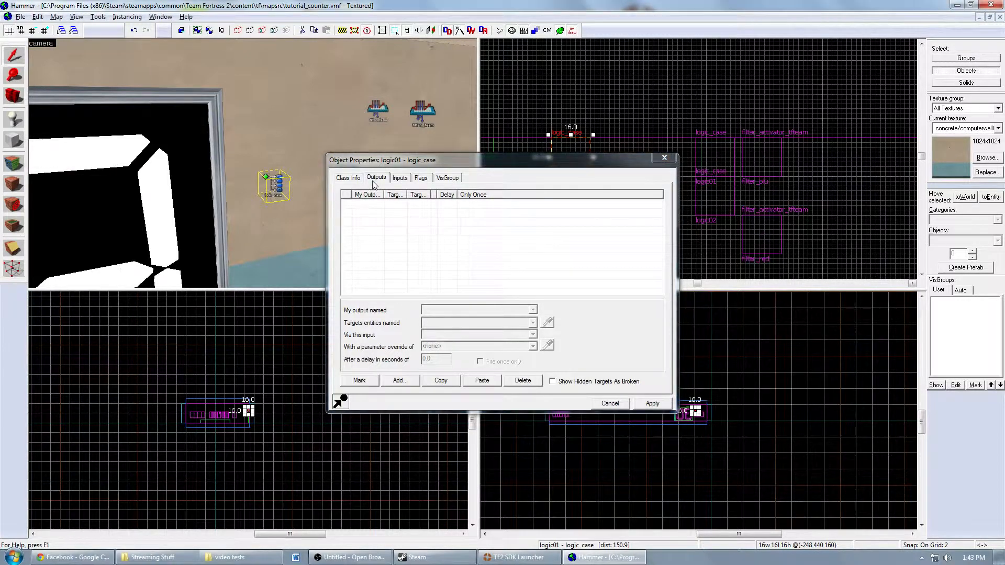
click(347, 178)
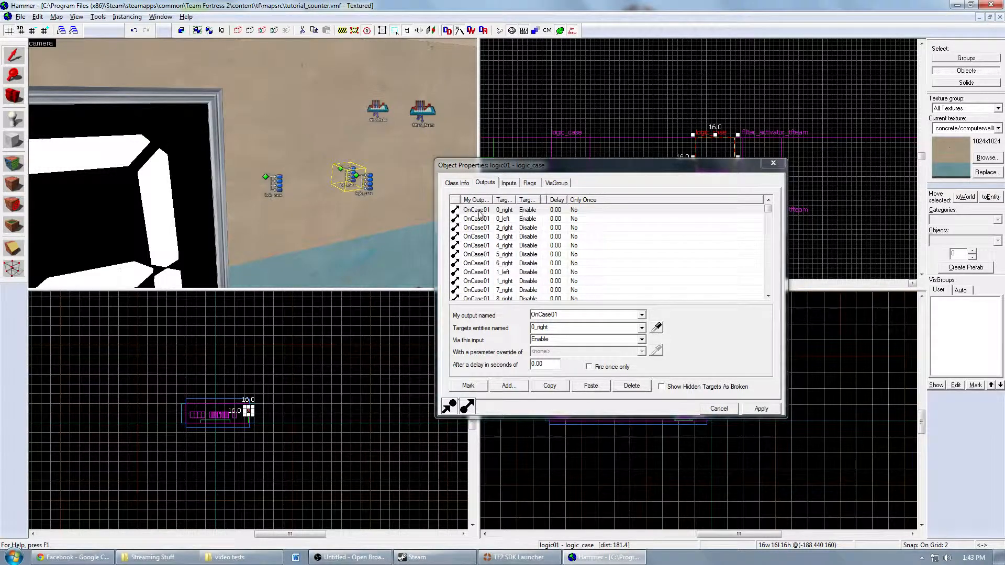
- Paste logic01's digit outputs into the new logic_case and delete an unneeded row
scroll(down, 3)
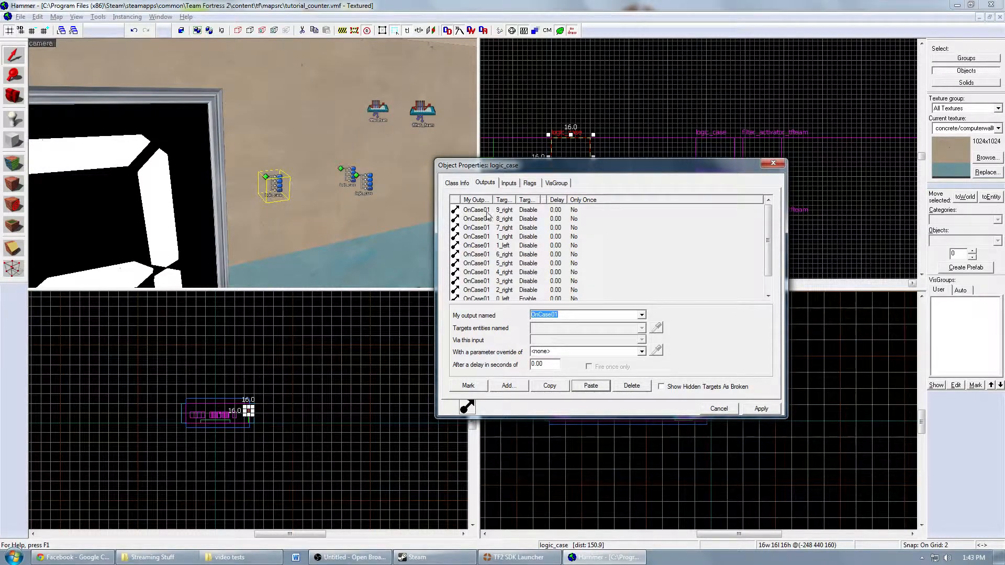
click(476, 209)
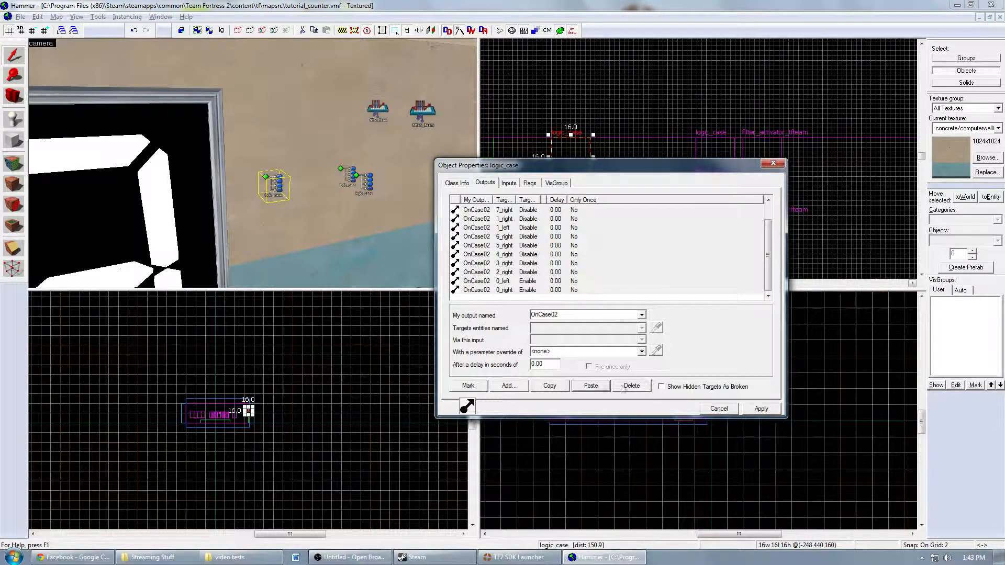
click(507, 218)
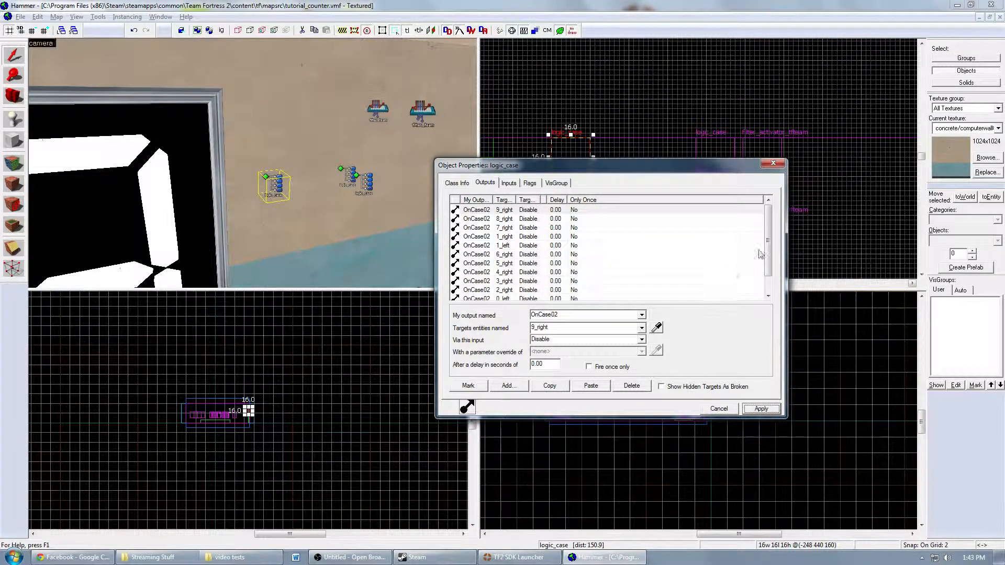
- Make case 02's 0_left output Enable instead of Disable and review the case values
click(500, 280)
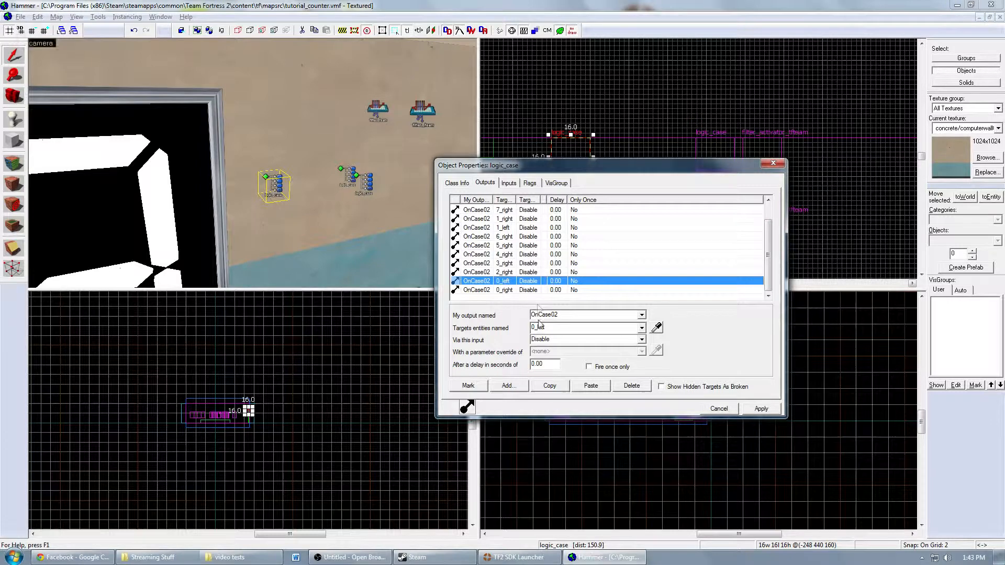
click(641, 339)
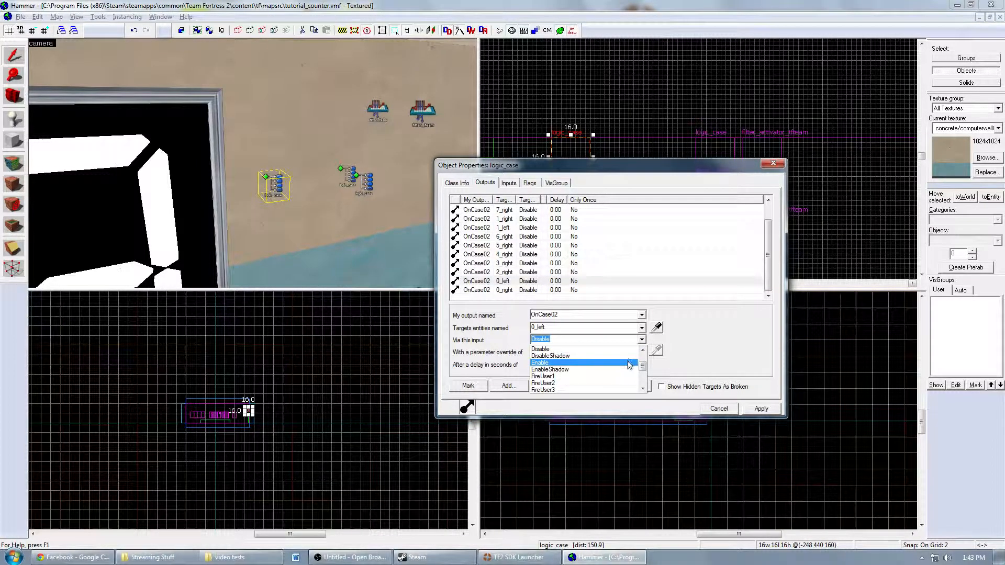
click(540, 364)
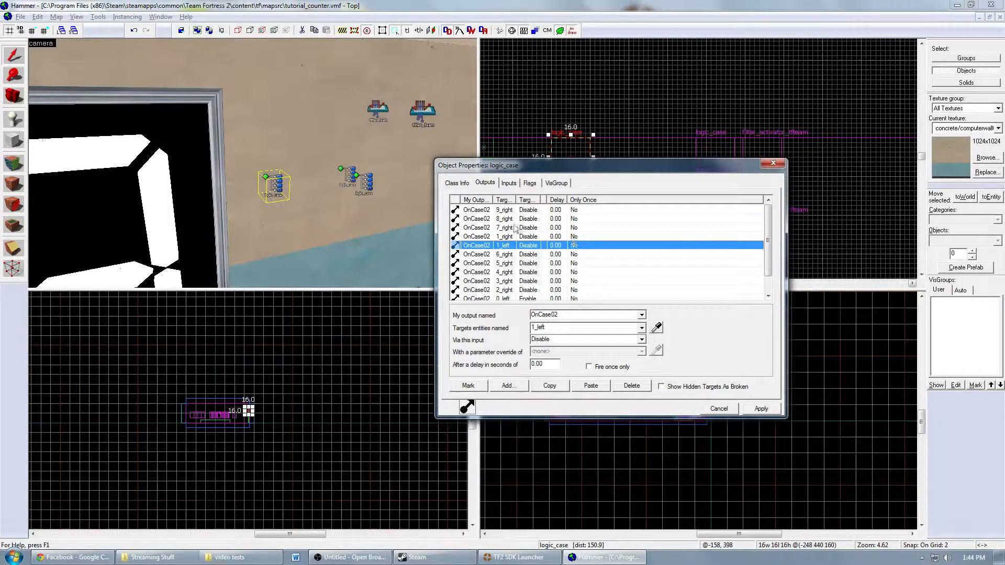
click(456, 182)
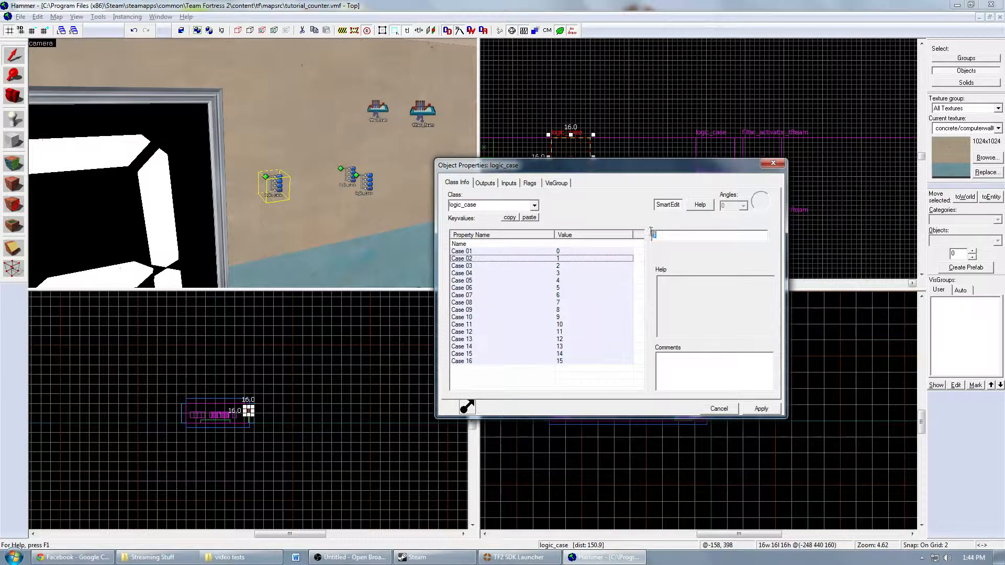
- Set case 02's 1_right output to Enable and apply the outputs
text(1)
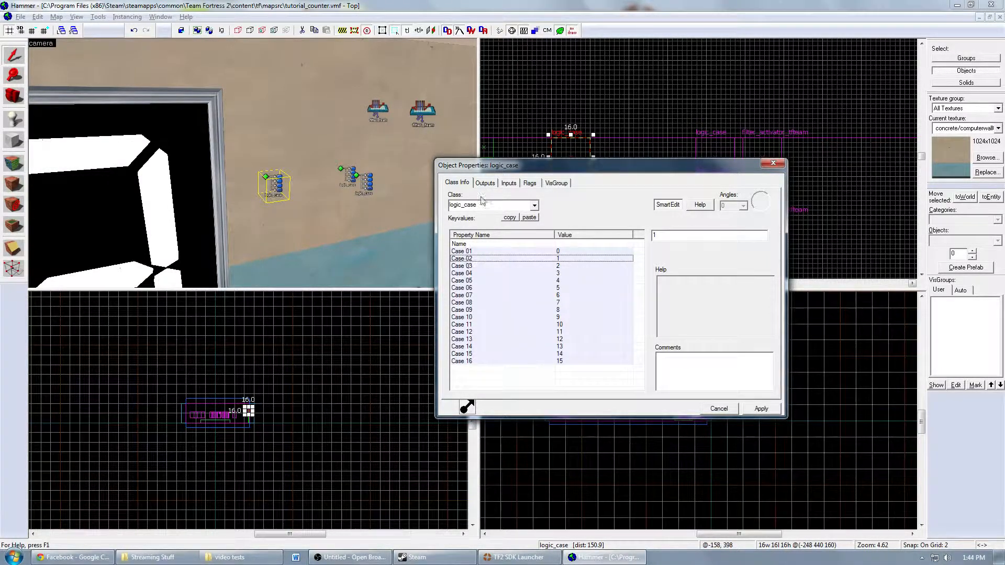
click(485, 182)
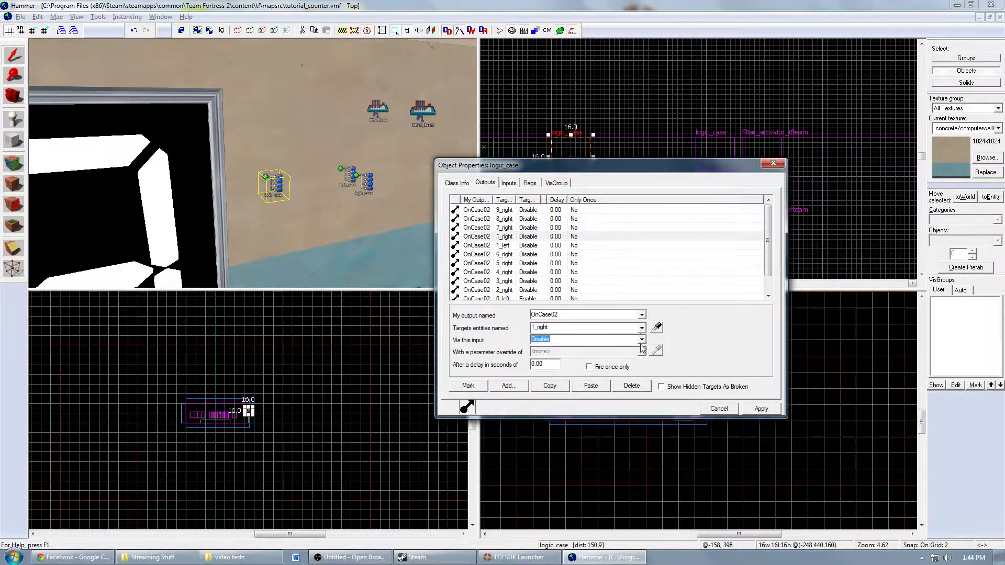
click(760, 409)
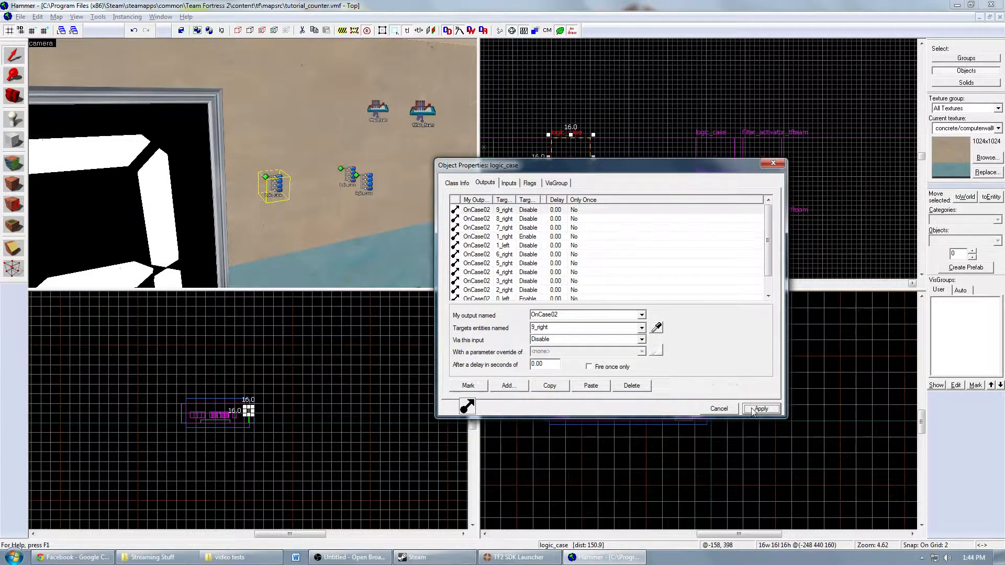
scroll(down, 3)
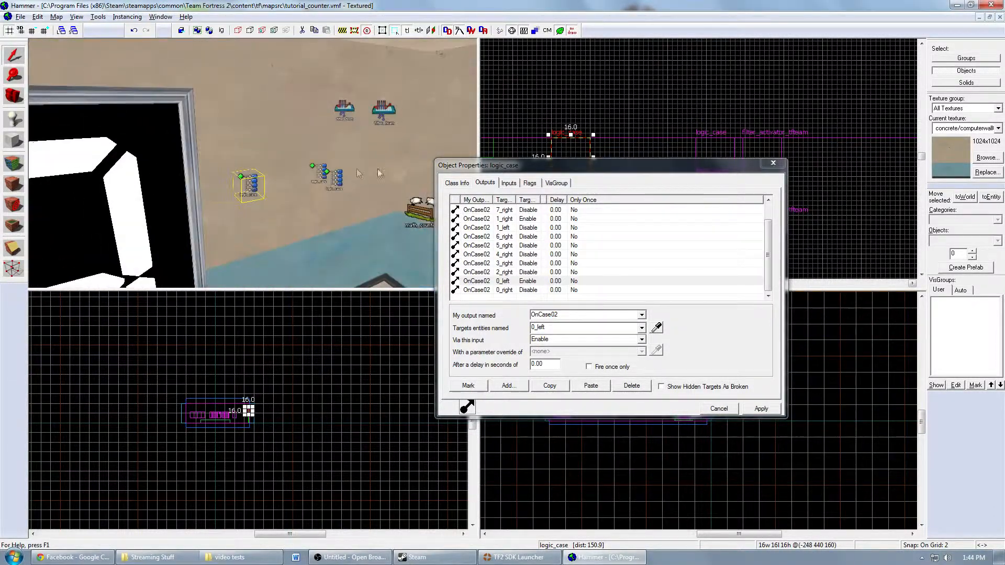
- Recheck the case values, then reselect case 02's 0_left output in the list
click(458, 182)
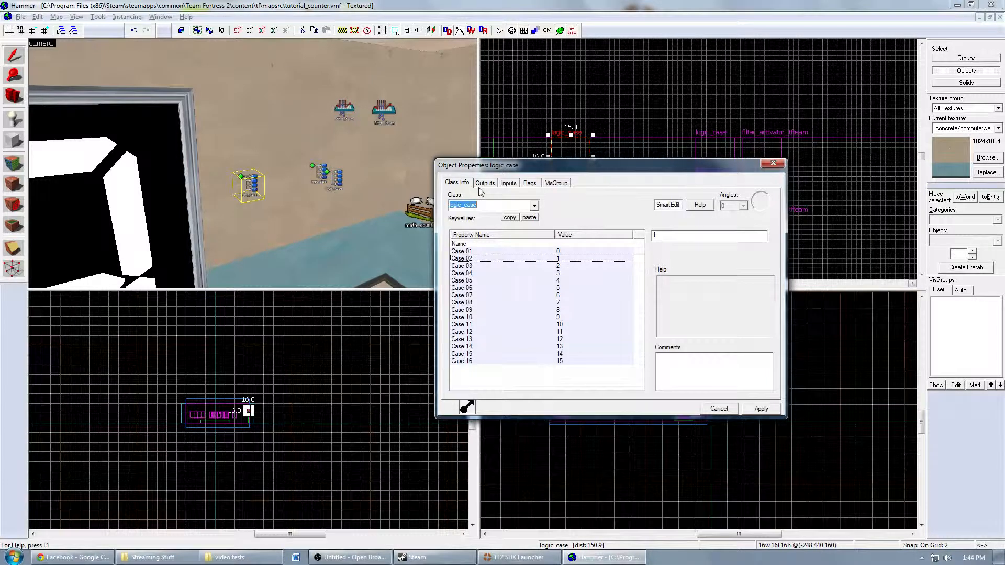
click(485, 182)
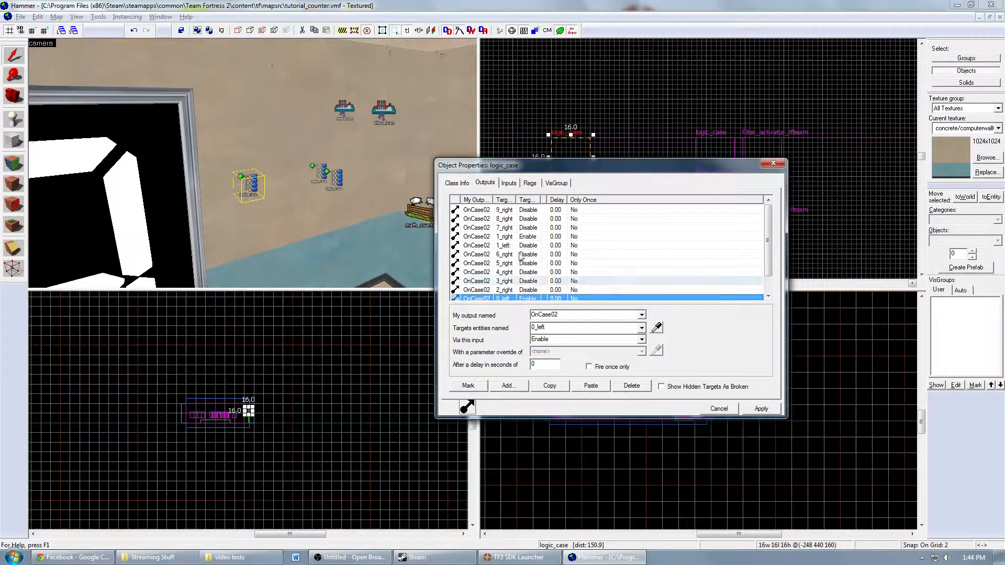
click(476, 209)
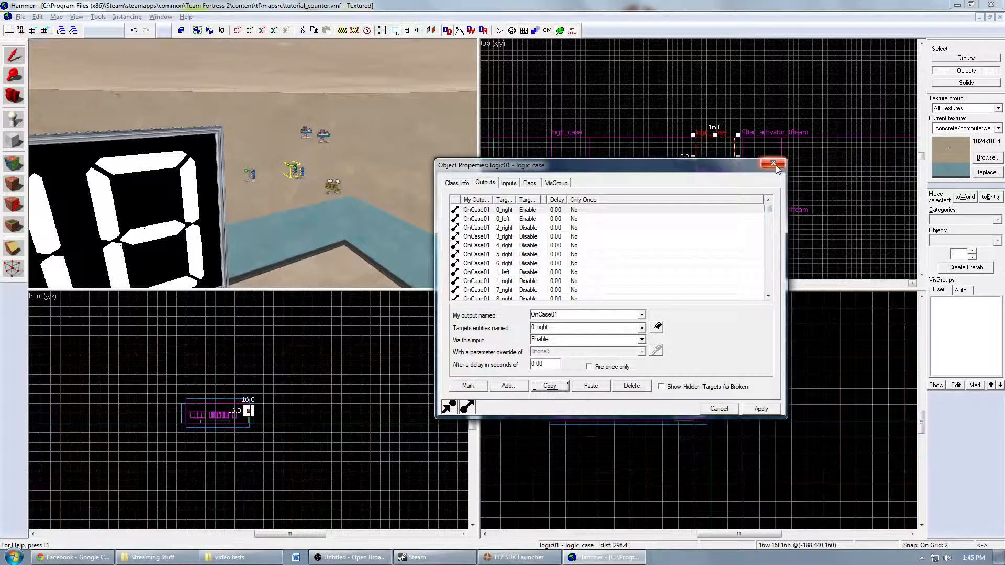
- Close logic01 and review logic02's OnCase01 outputs enabling 1_left and 1_right
click(774, 165)
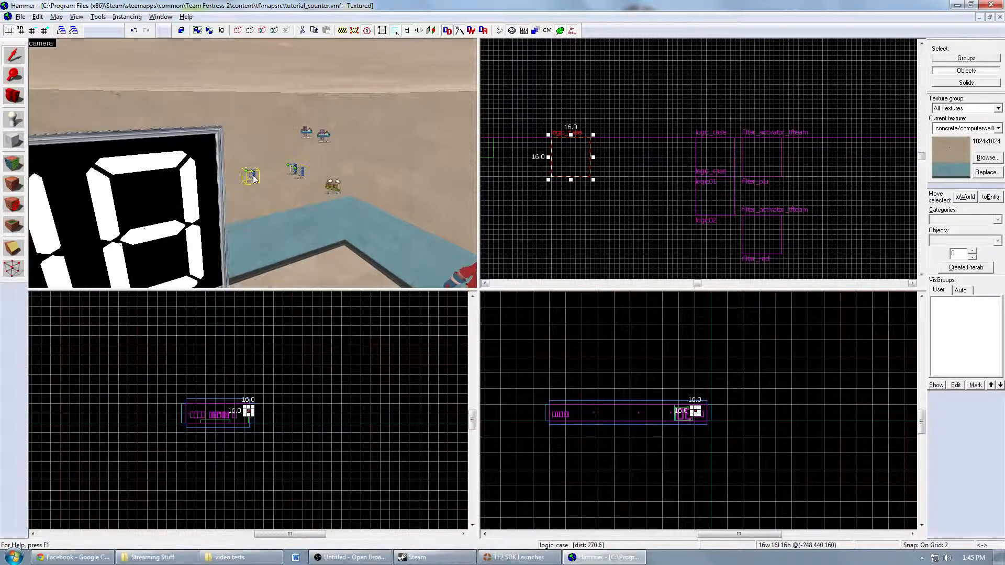
double_click(298, 172)
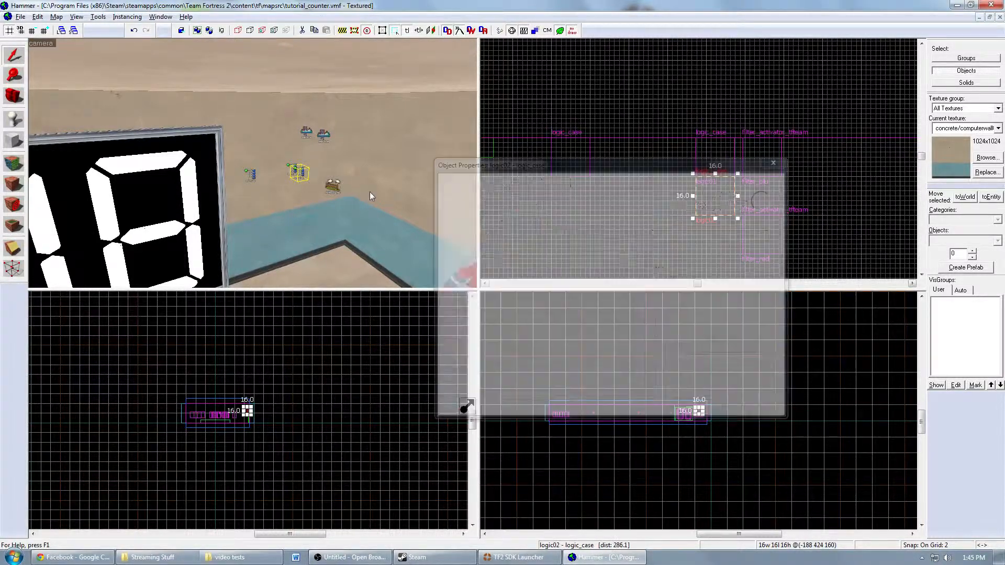
click(485, 182)
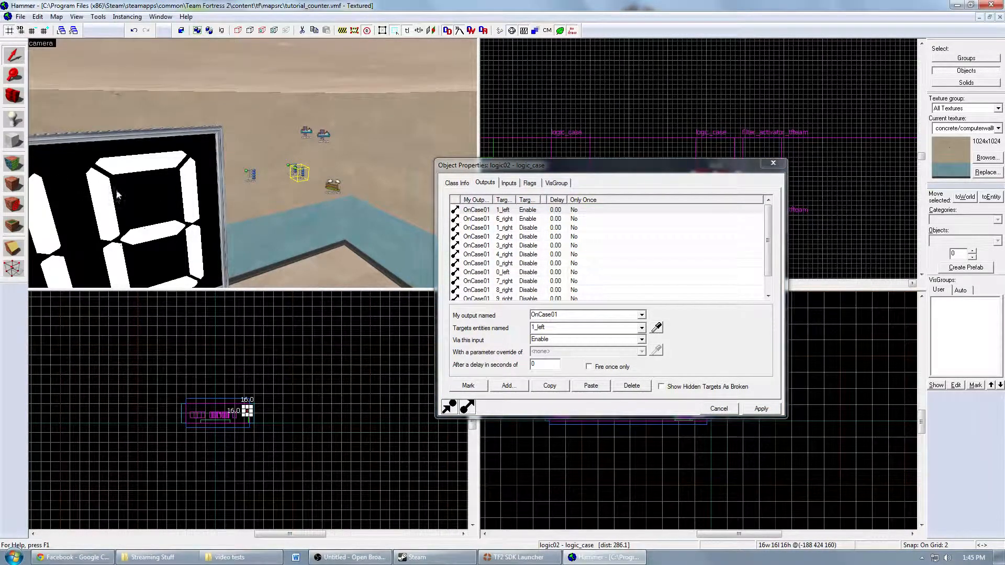
click(506, 227)
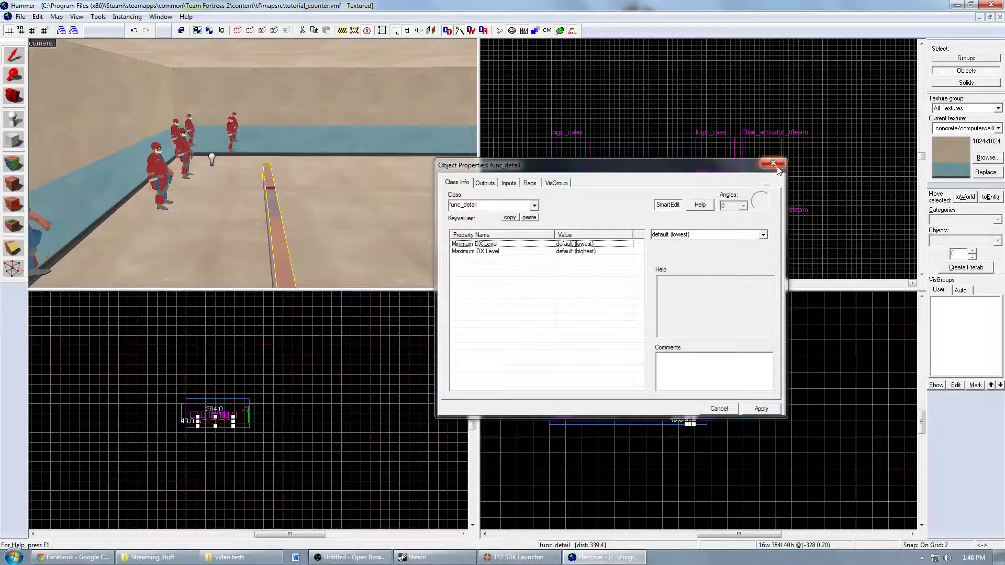
- Close the func_detail properties, leaving the two-digit counter display in view
click(773, 164)
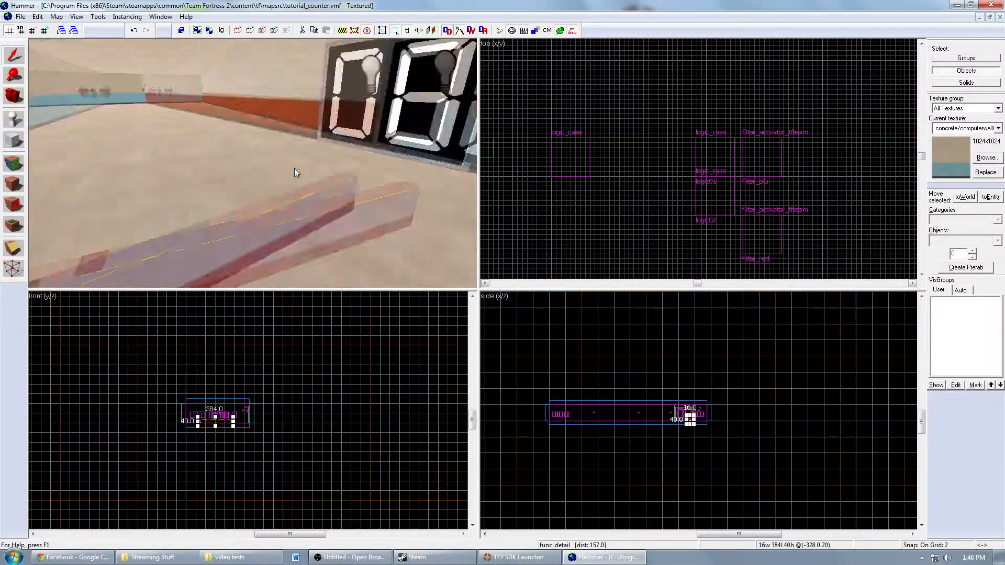